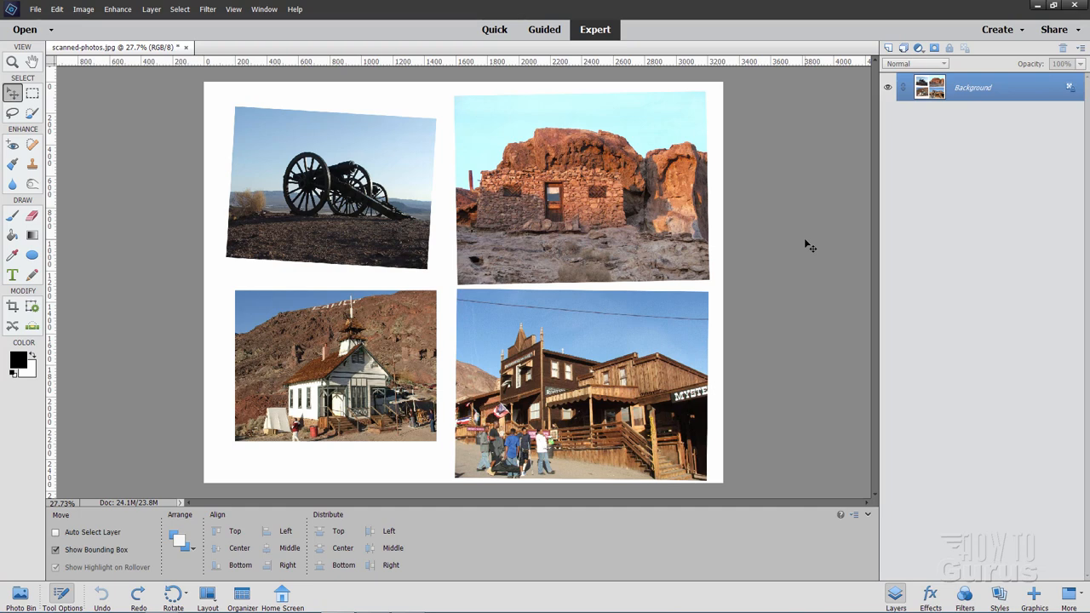
mouse_move(524, 115)
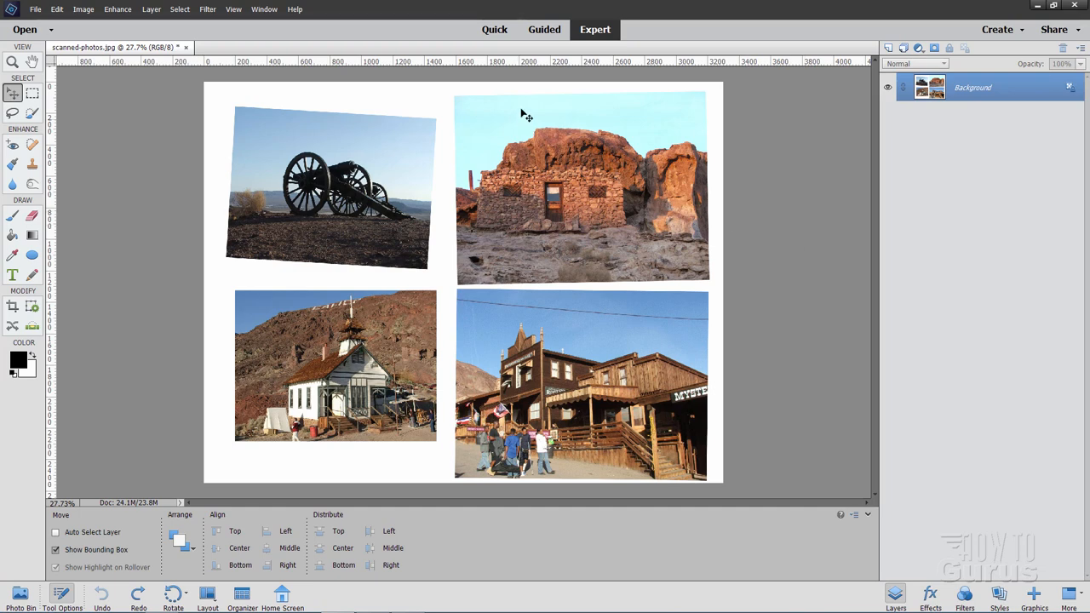
mouse_move(515, 288)
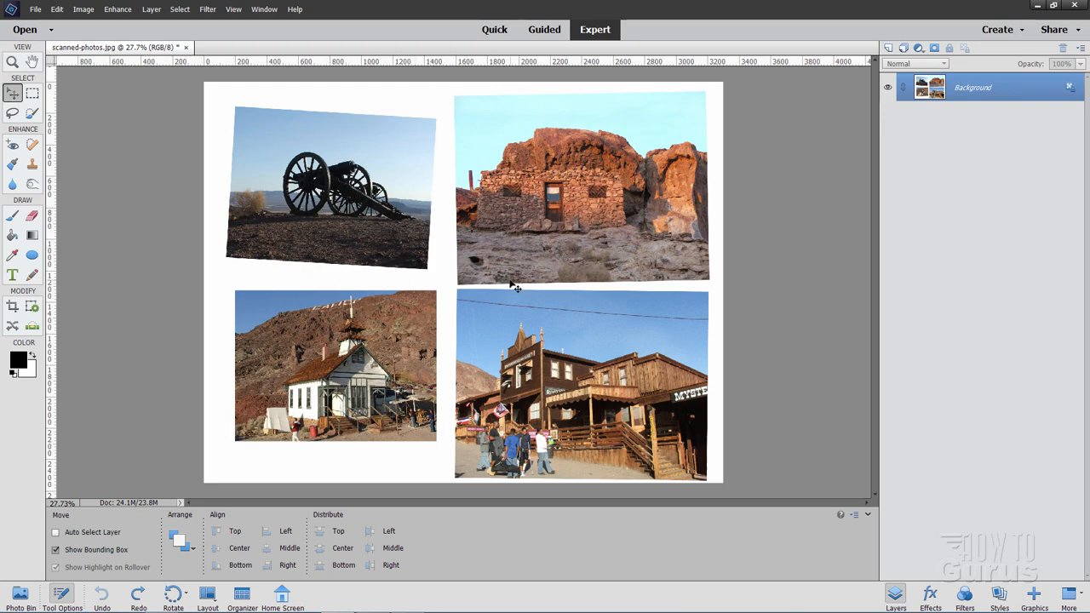
mouse_move(436, 122)
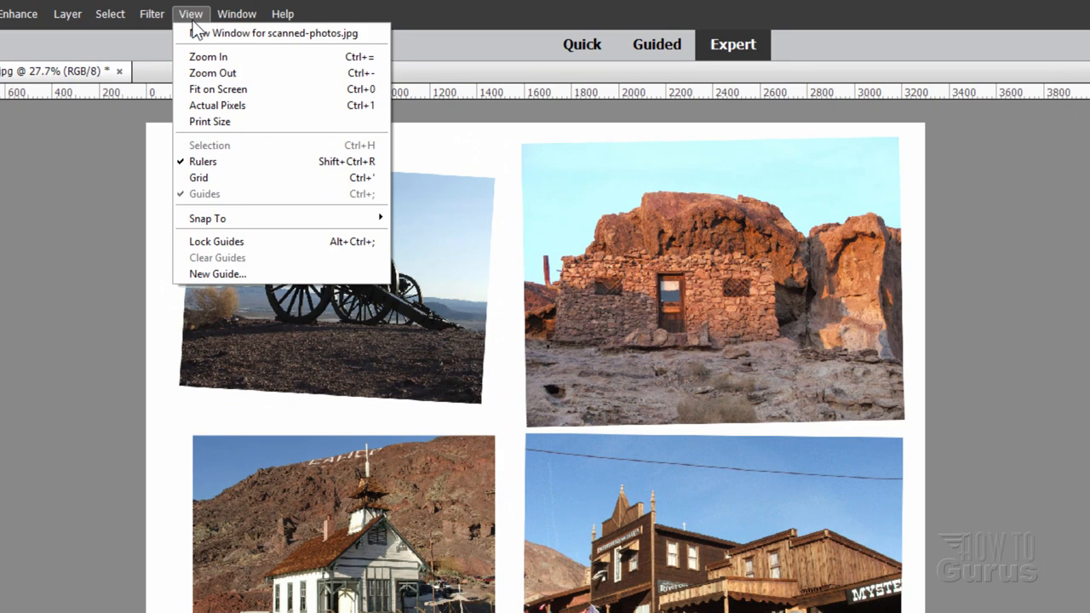
mouse_move(204, 195)
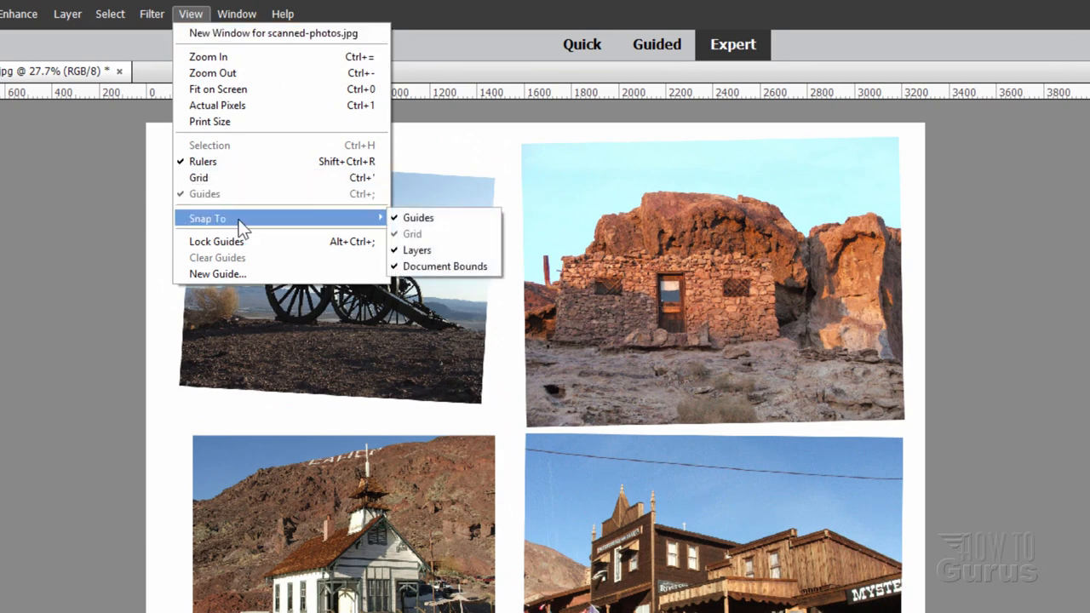
mouse_move(418, 218)
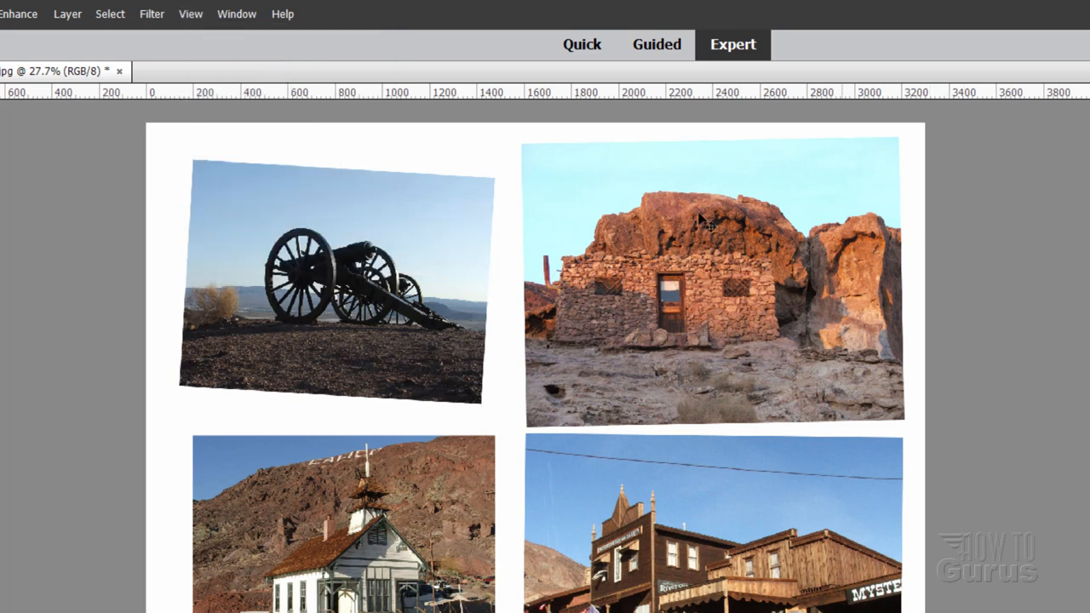
mouse_move(521, 102)
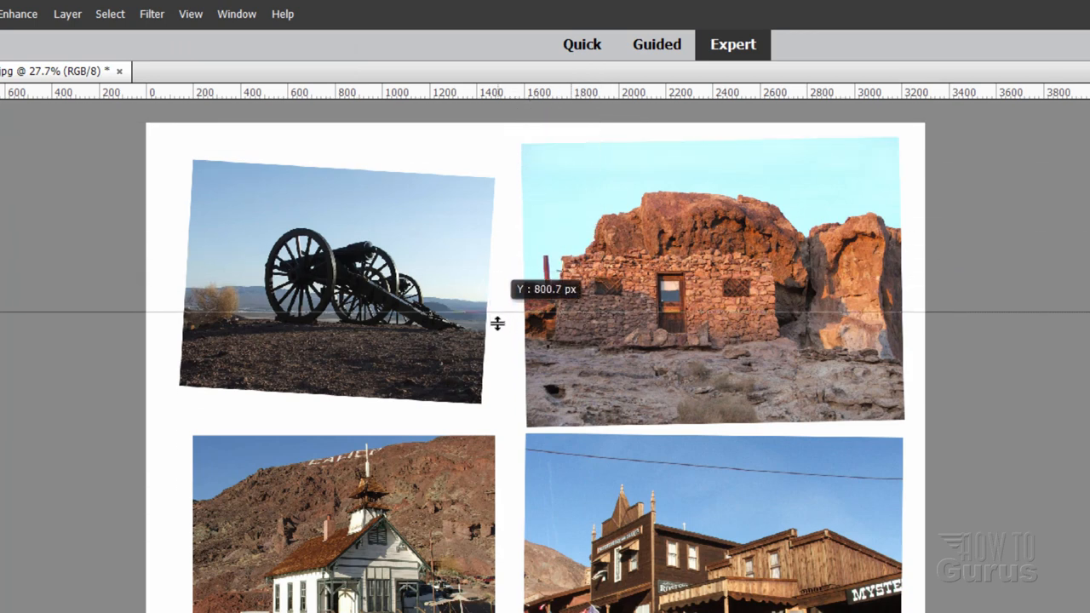
- Place a horizontal guide in the gap between the top and bottom photo rows
left_click_drag(497, 322, 510, 426)
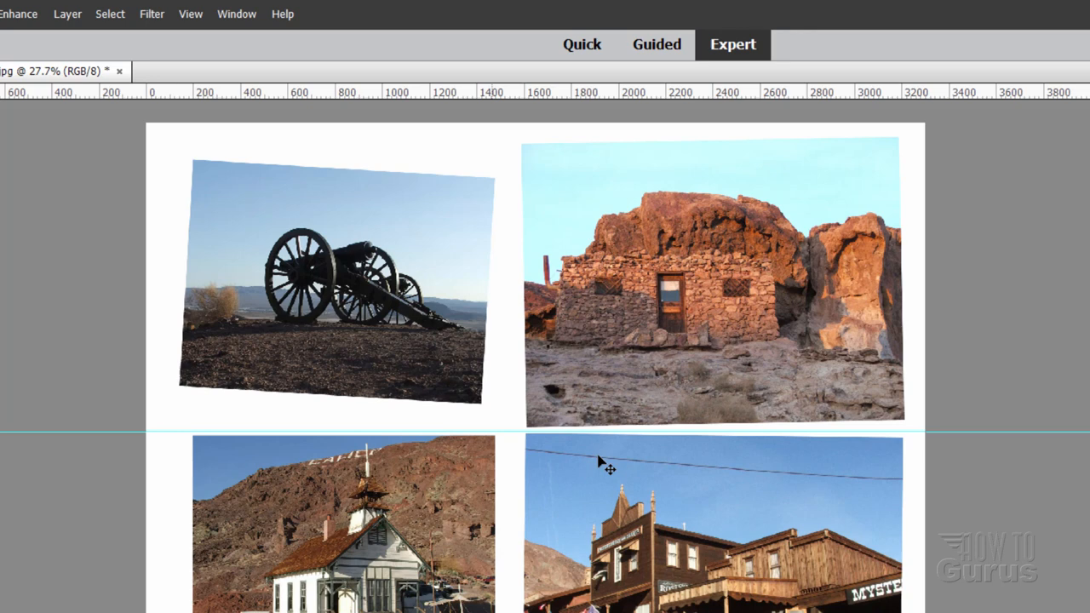
mouse_move(514, 456)
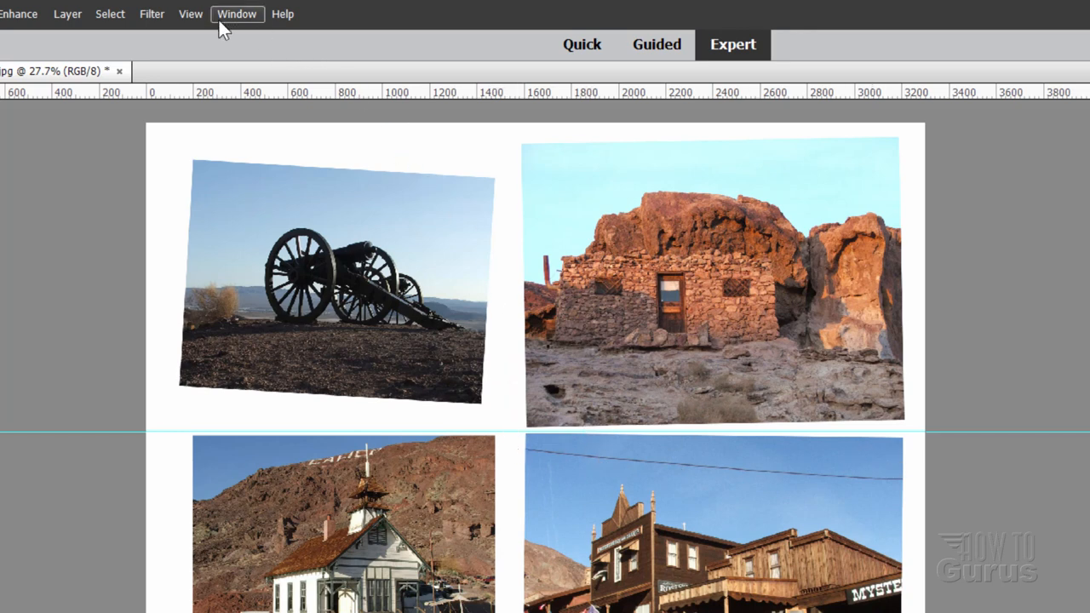
- Turn on snapping to guides from the View menu
left_click(190, 13)
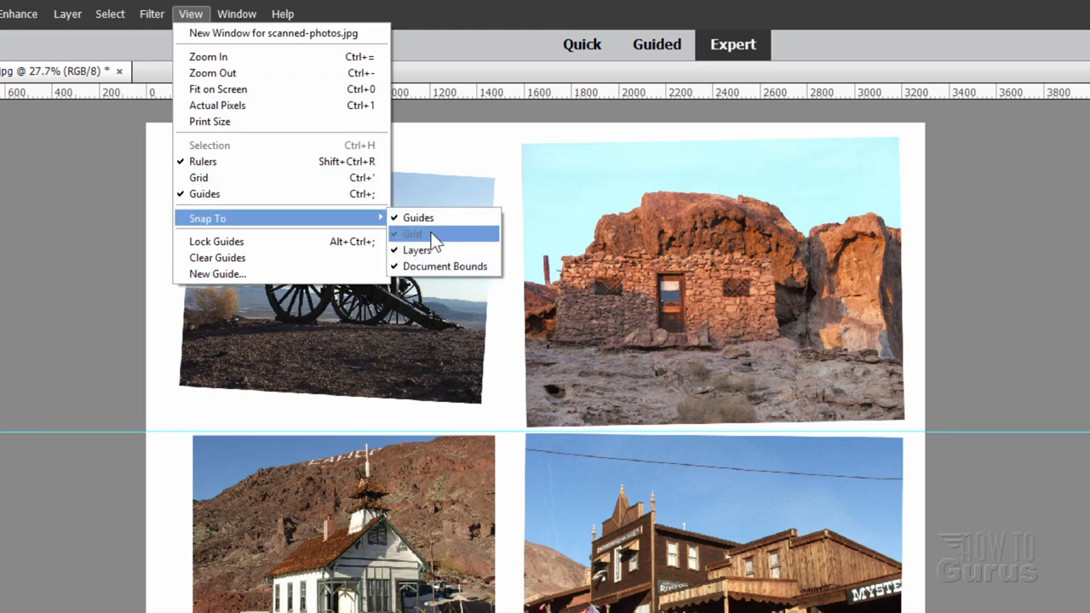
mouse_move(441, 266)
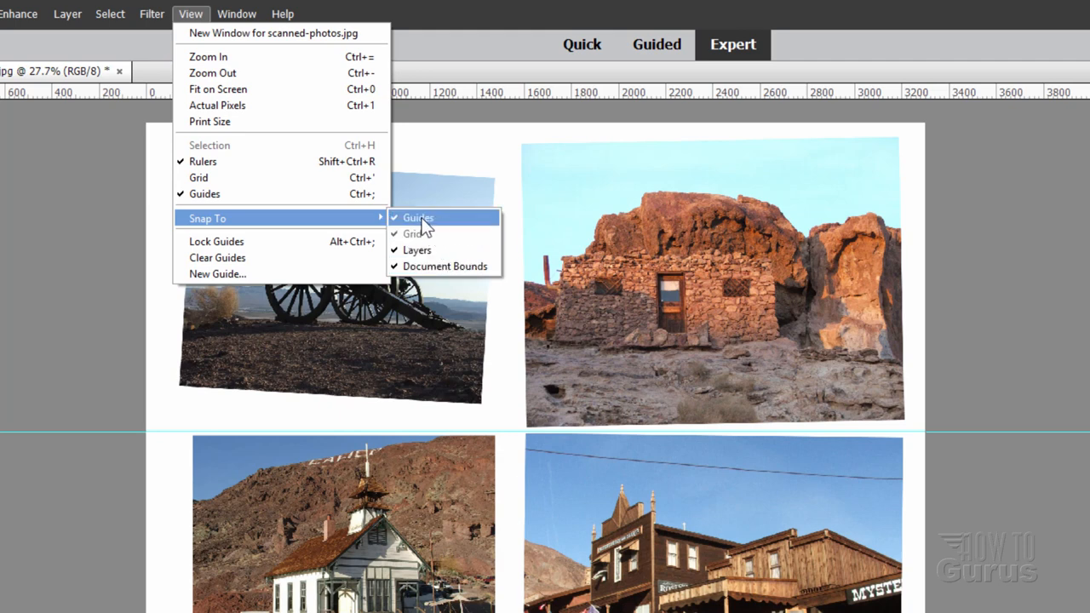
left_click(416, 234)
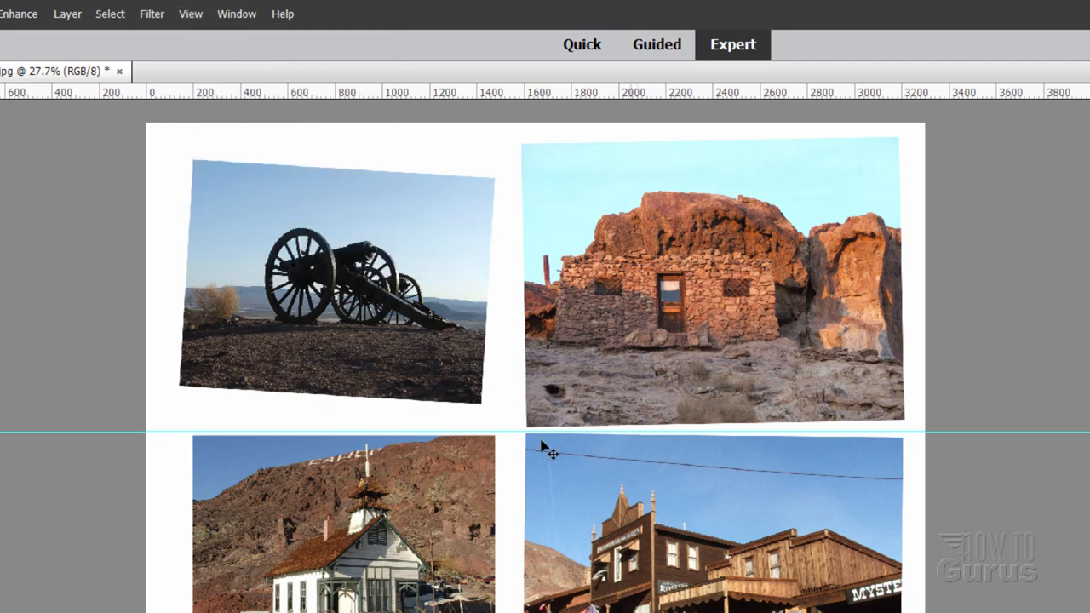
mouse_move(566, 434)
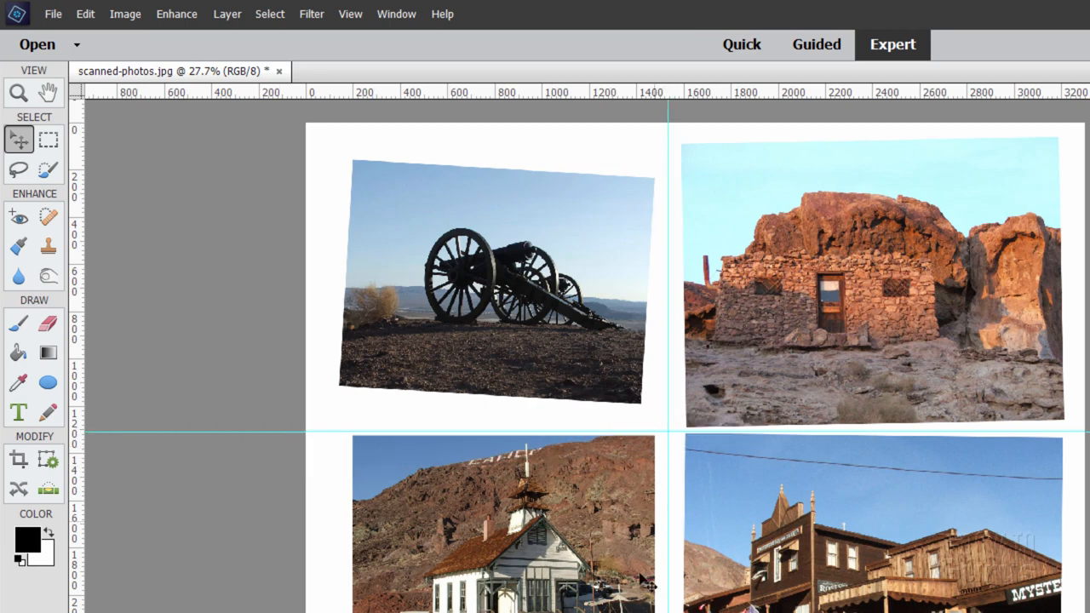
mouse_move(685, 389)
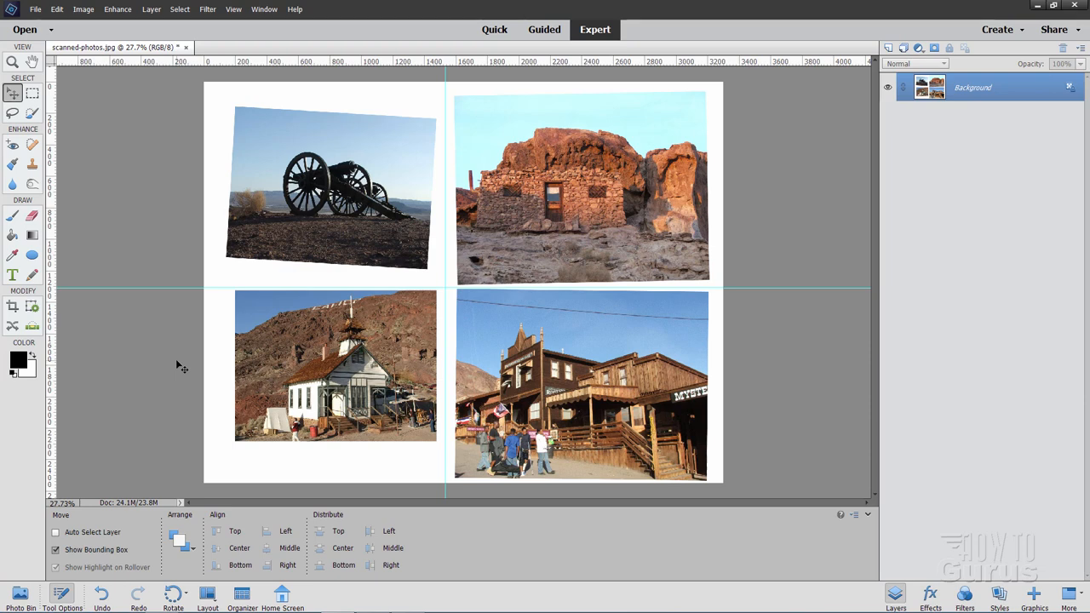
mouse_move(162, 204)
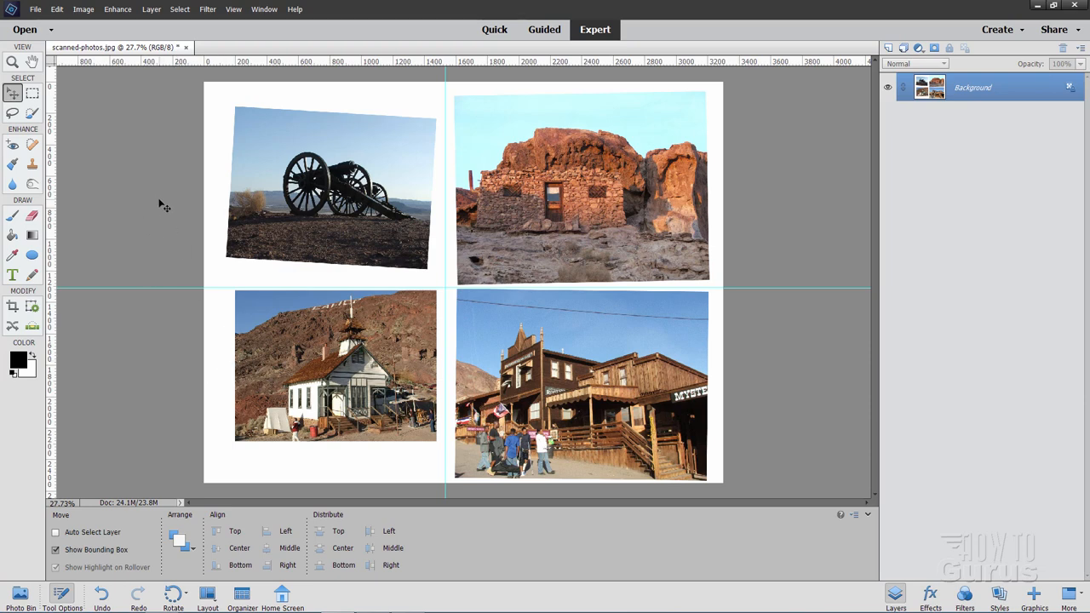
- Marquee-select the top-left cannon photo quarter up to the guides and copy it
left_click(32, 93)
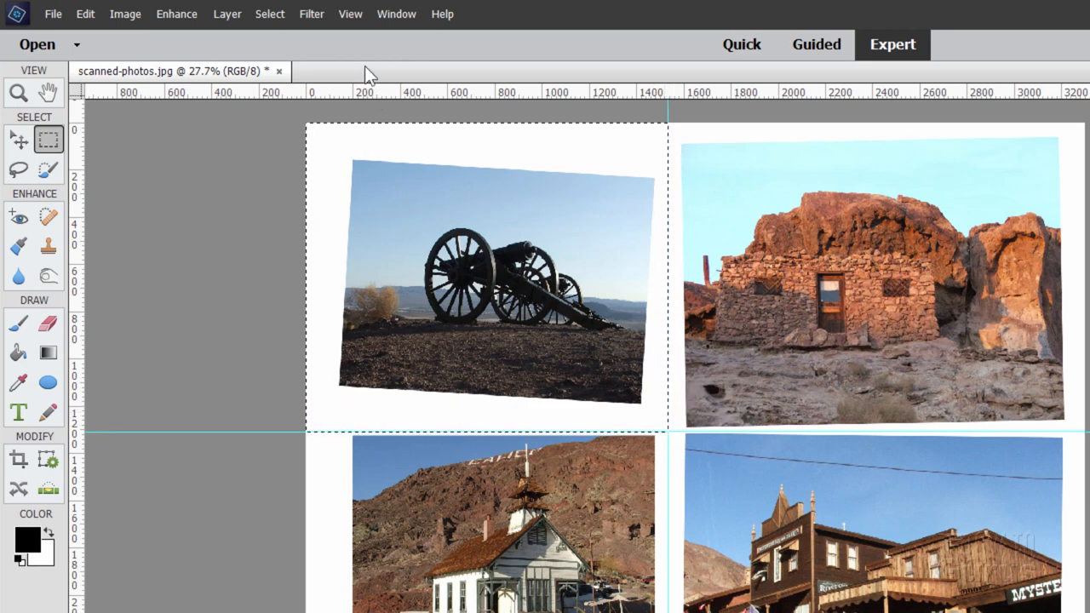
left_click(351, 14)
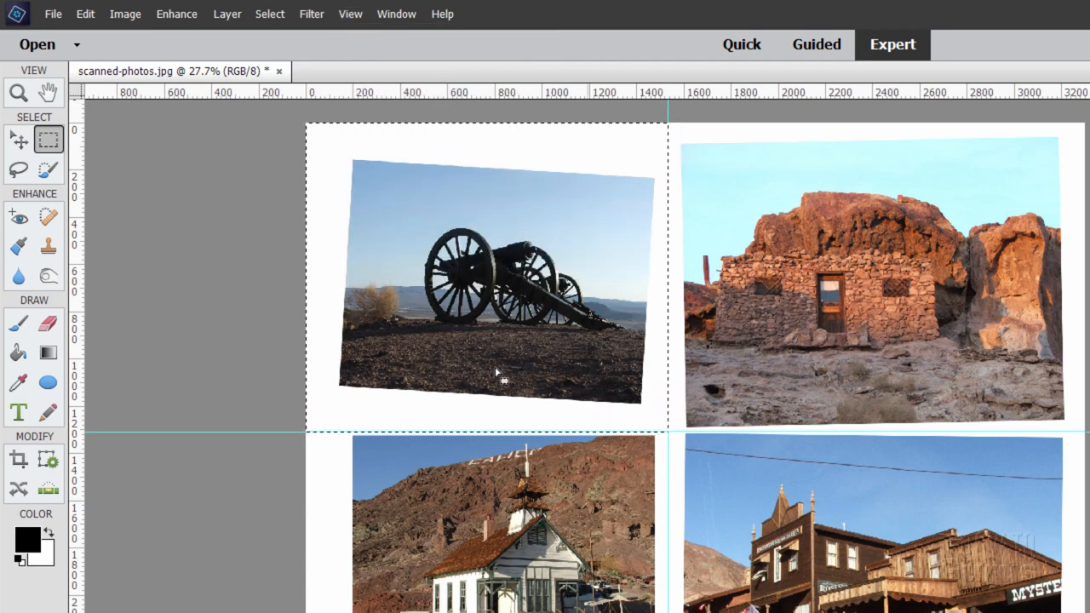
left_click(85, 14)
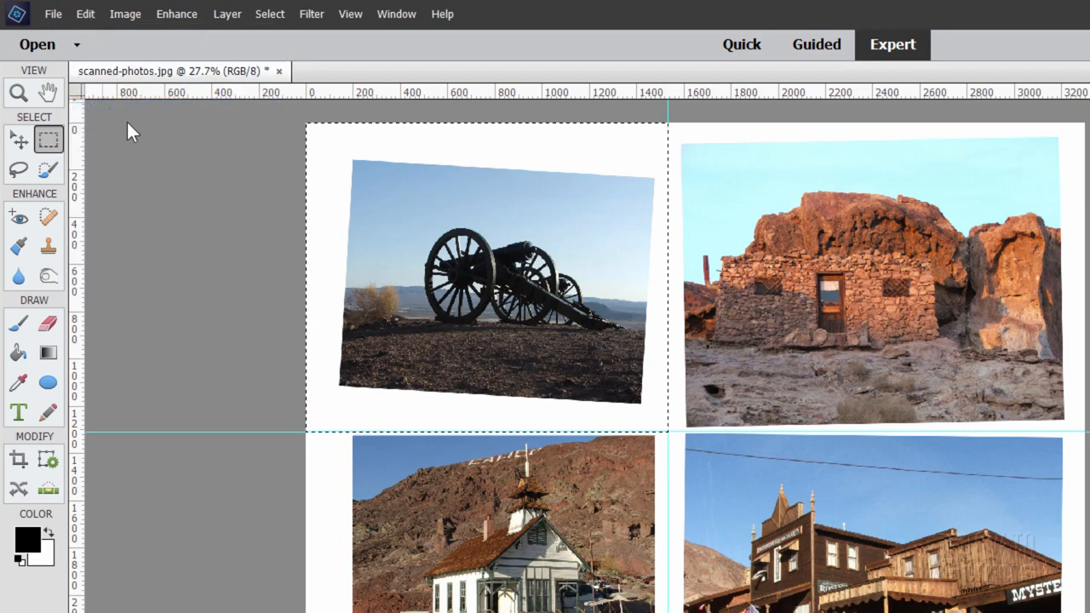
left_click(53, 13)
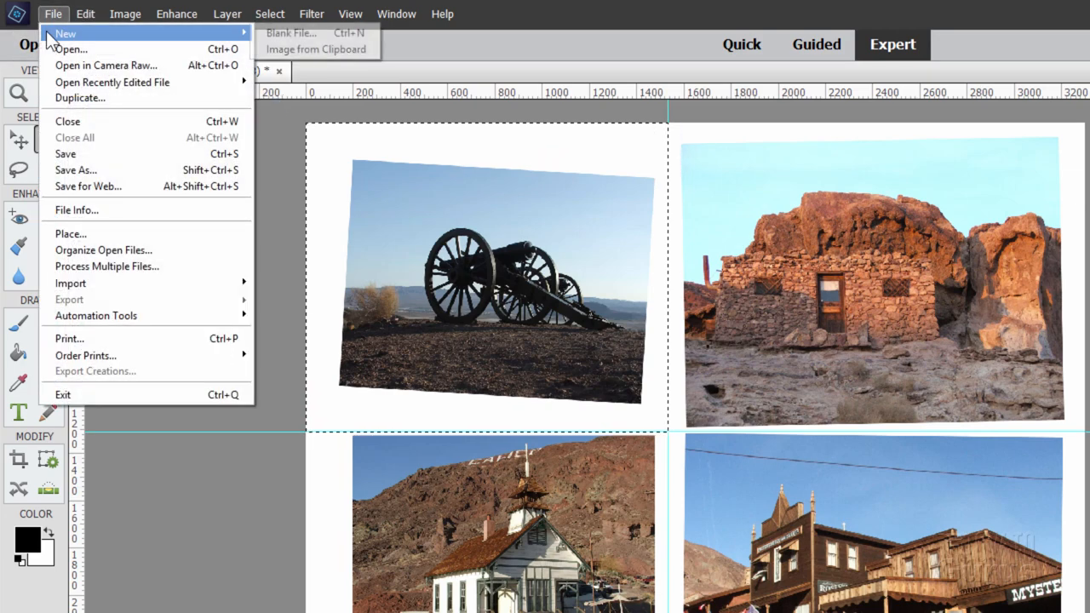
- Paste the cannon quarter into a new blank document, move it aside and return to the scan
left_click(317, 48)
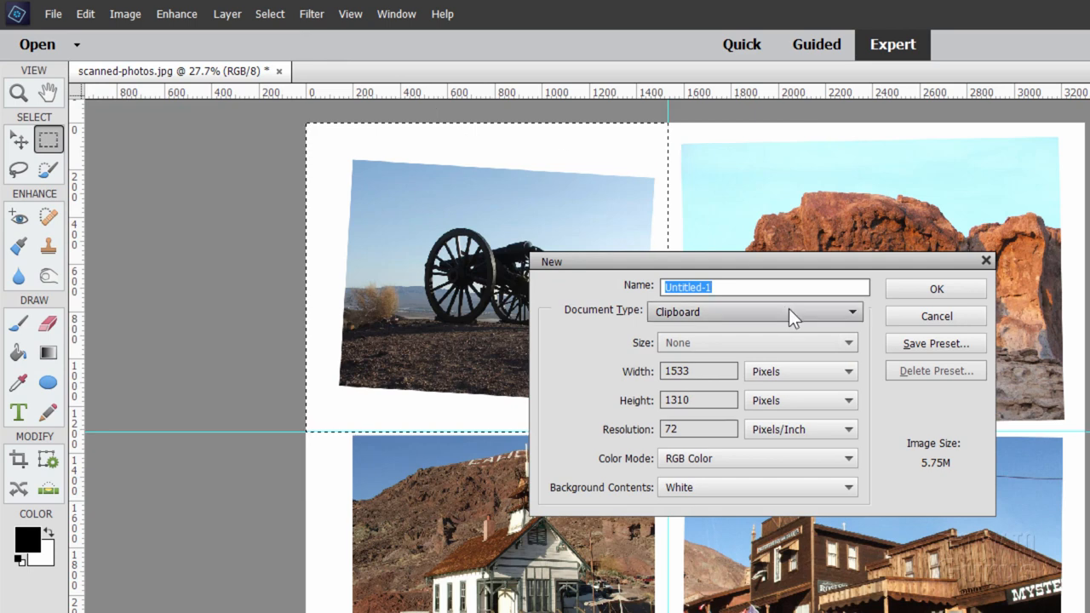
mouse_move(749, 320)
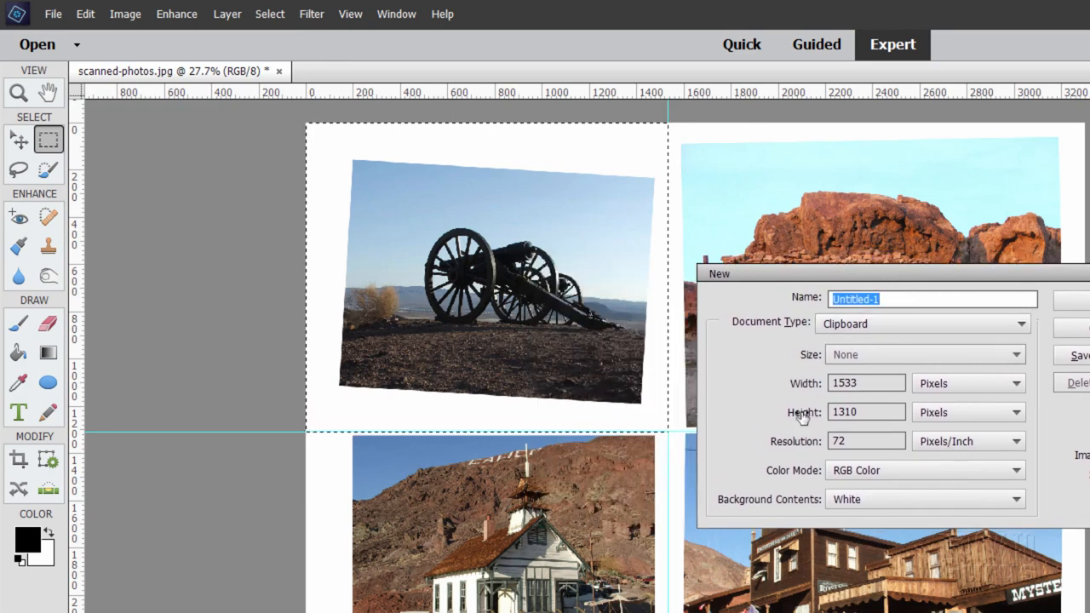
mouse_move(668, 349)
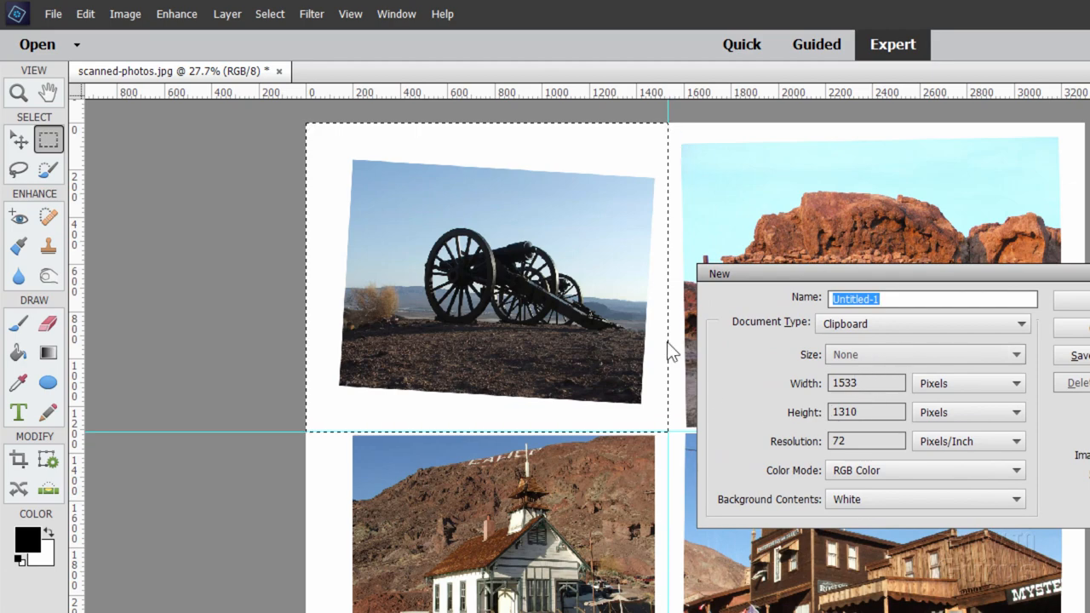
mouse_move(600, 157)
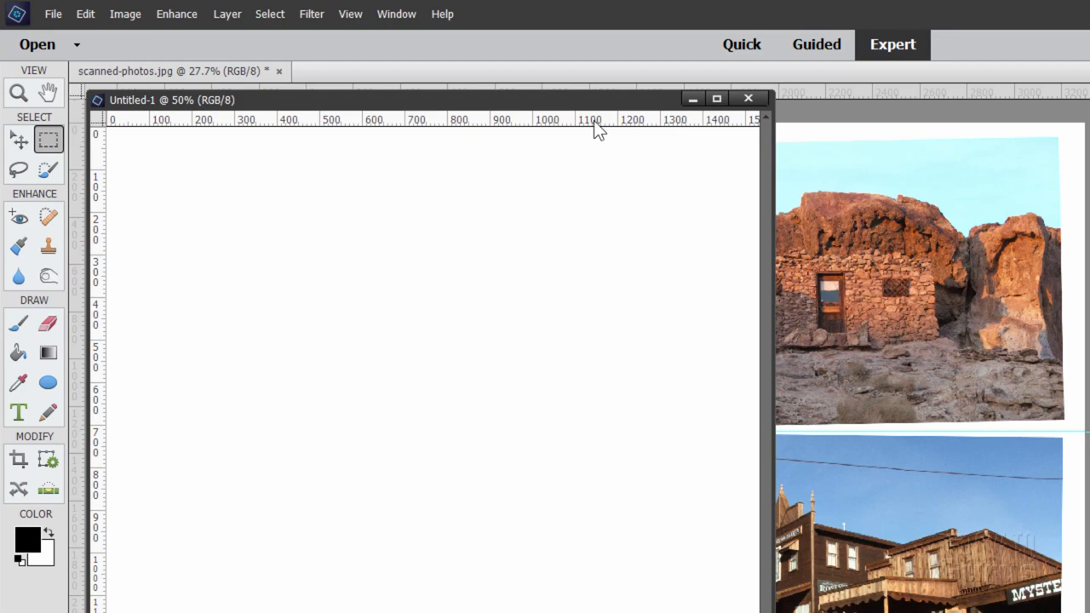
left_click(85, 13)
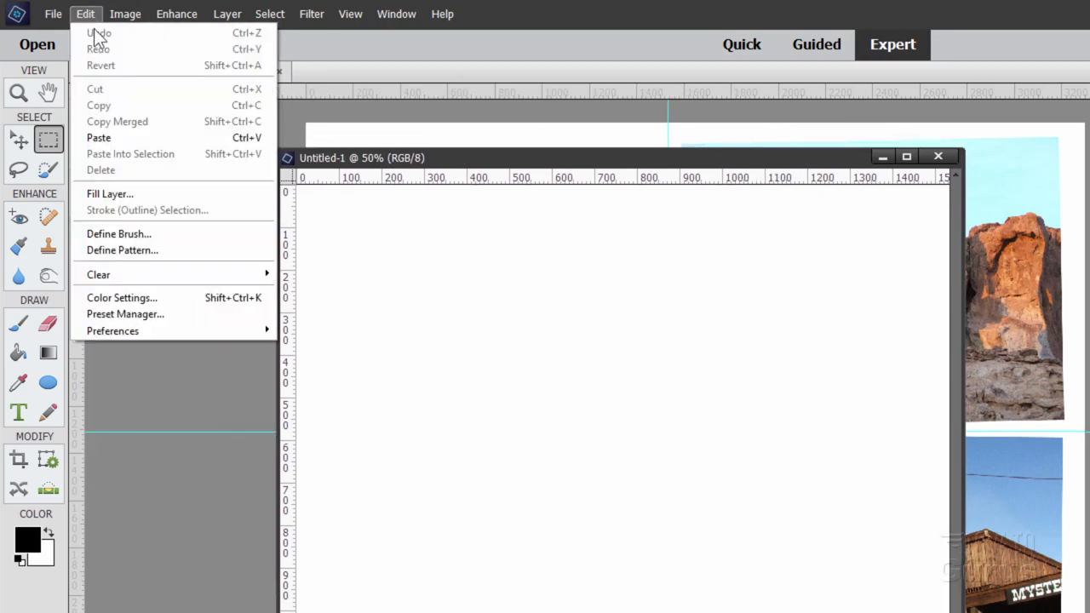
left_click(99, 136)
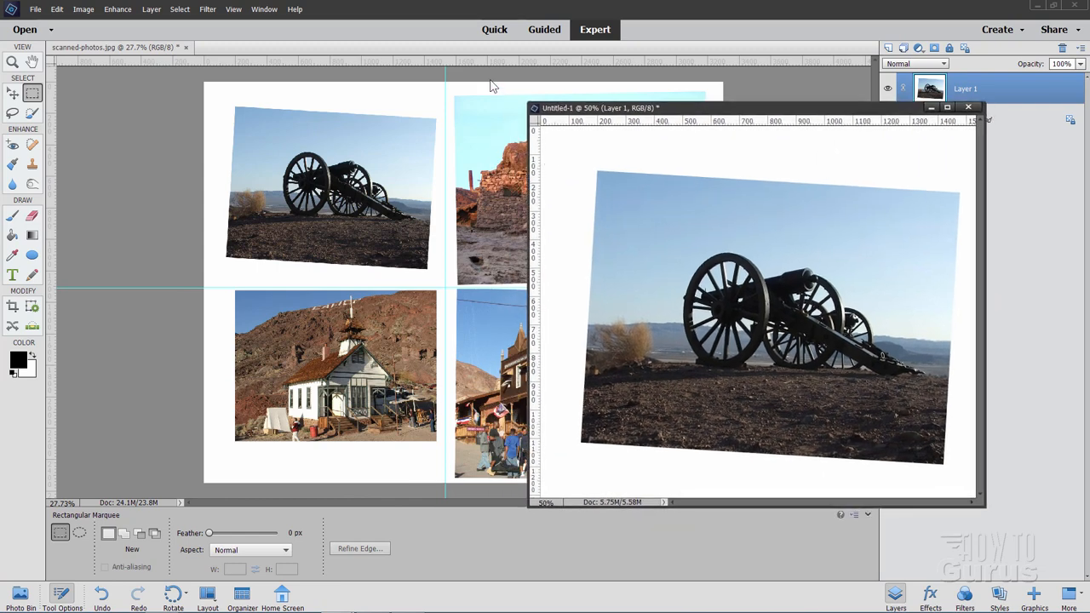
mouse_move(719, 127)
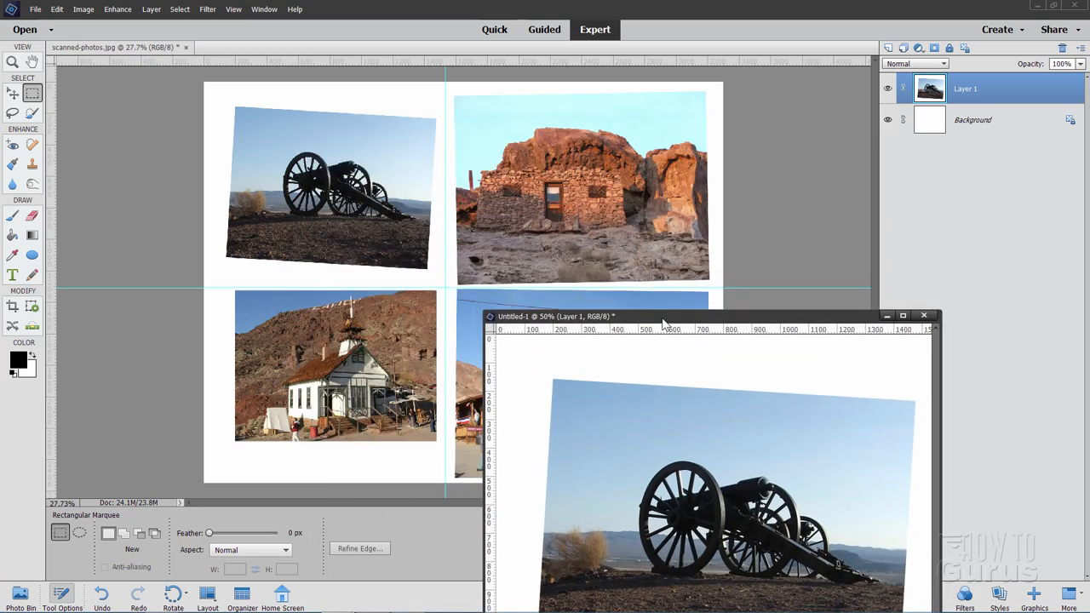
left_click_drag(664, 315, 321, 127)
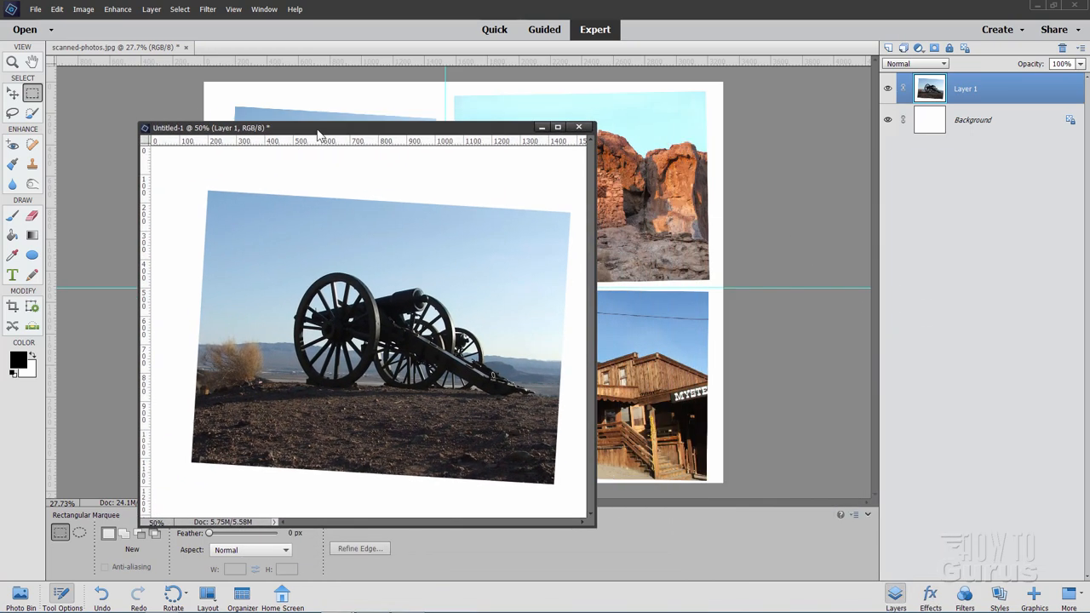
left_click(579, 126)
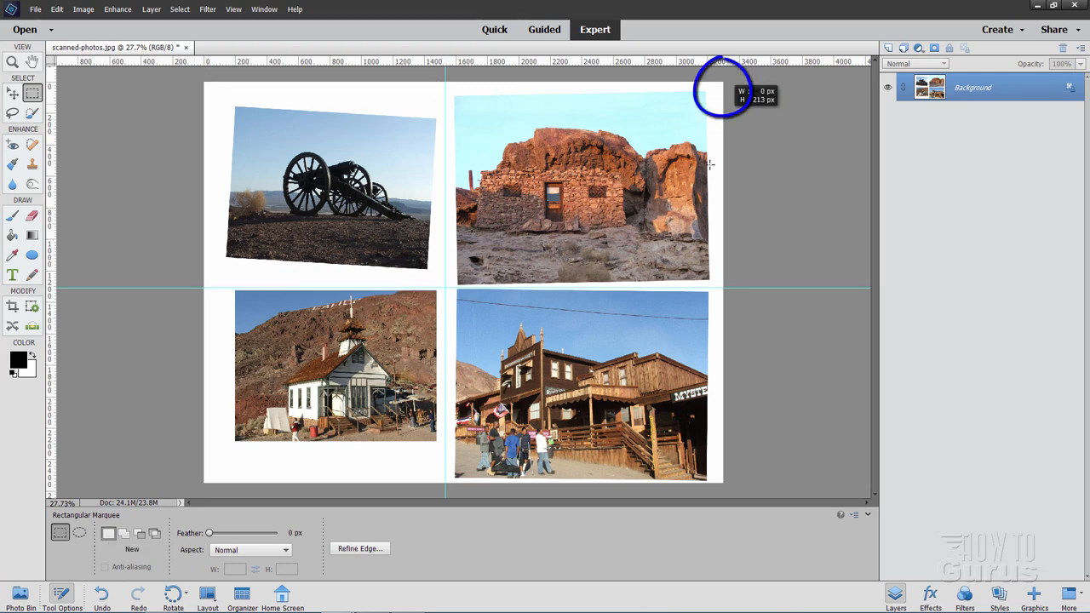
- Copy the top-right stone house quarter and paste it into its own new document
left_click_drag(722, 81, 446, 286)
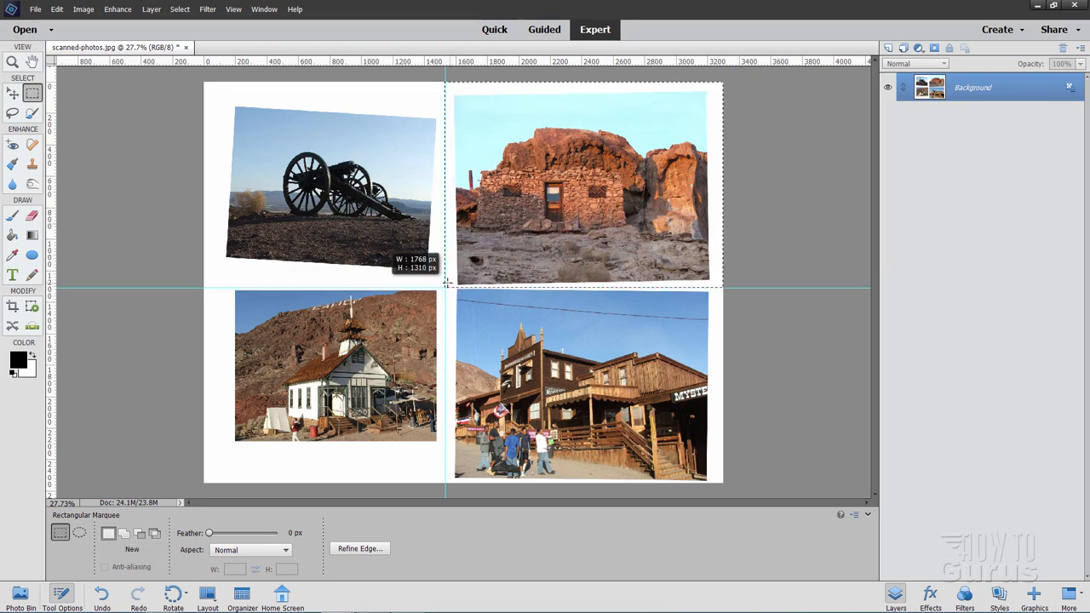
left_click(56, 10)
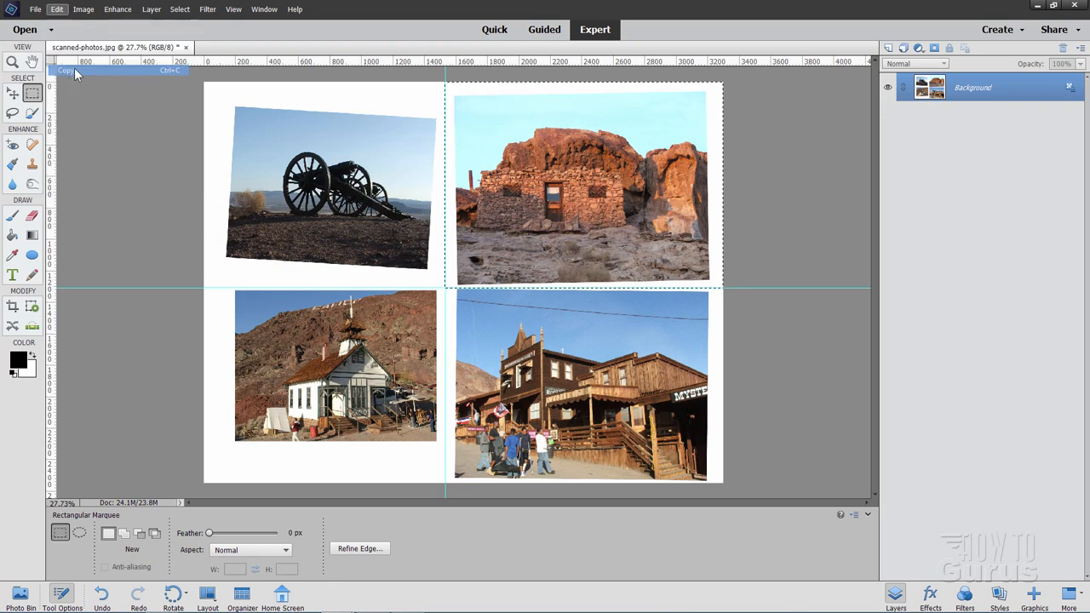
left_click(36, 10)
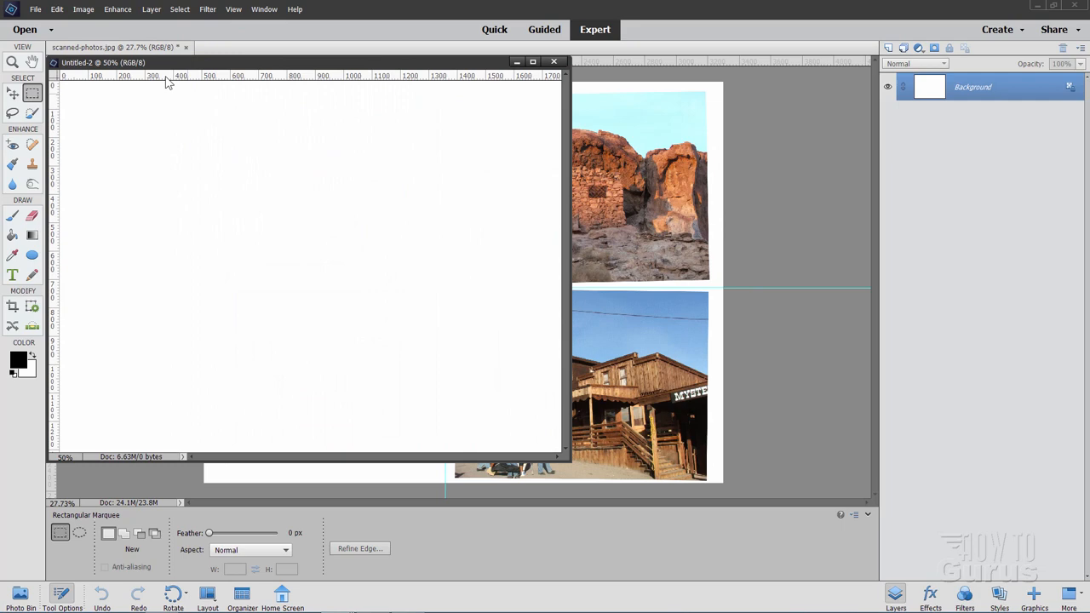
left_click(57, 10)
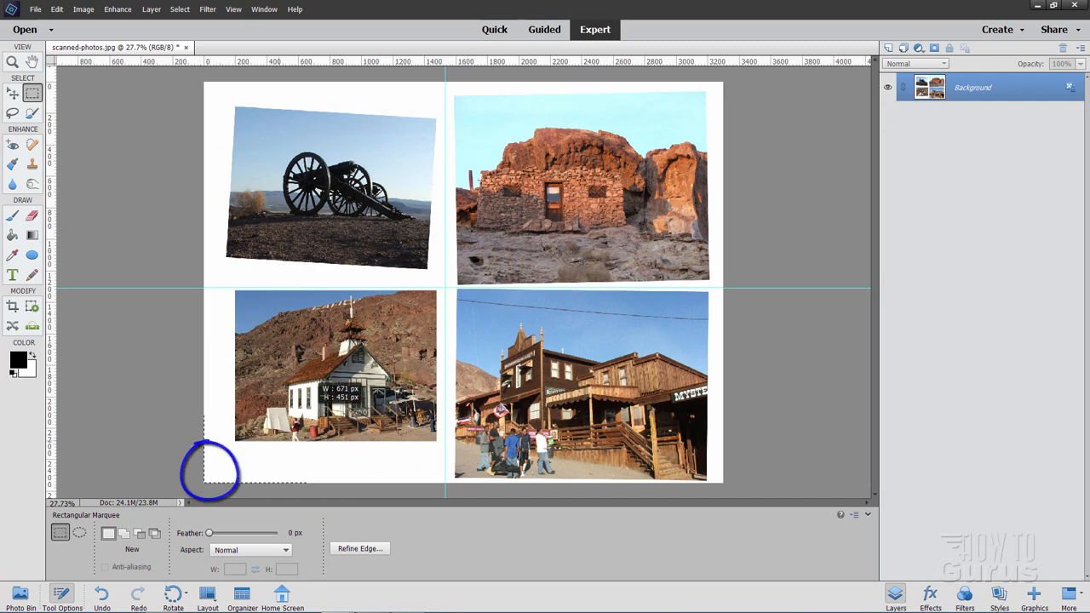
- Copy the church photo quarter and paste it into a new Image from Clipboard document
left_click_drag(207, 473, 443, 286)
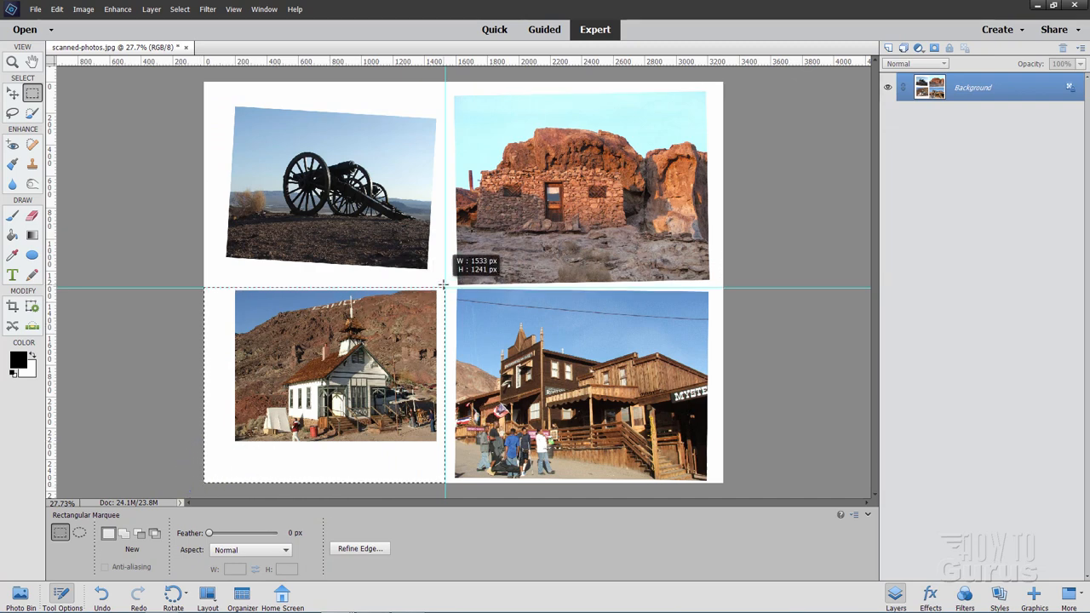
left_click(56, 10)
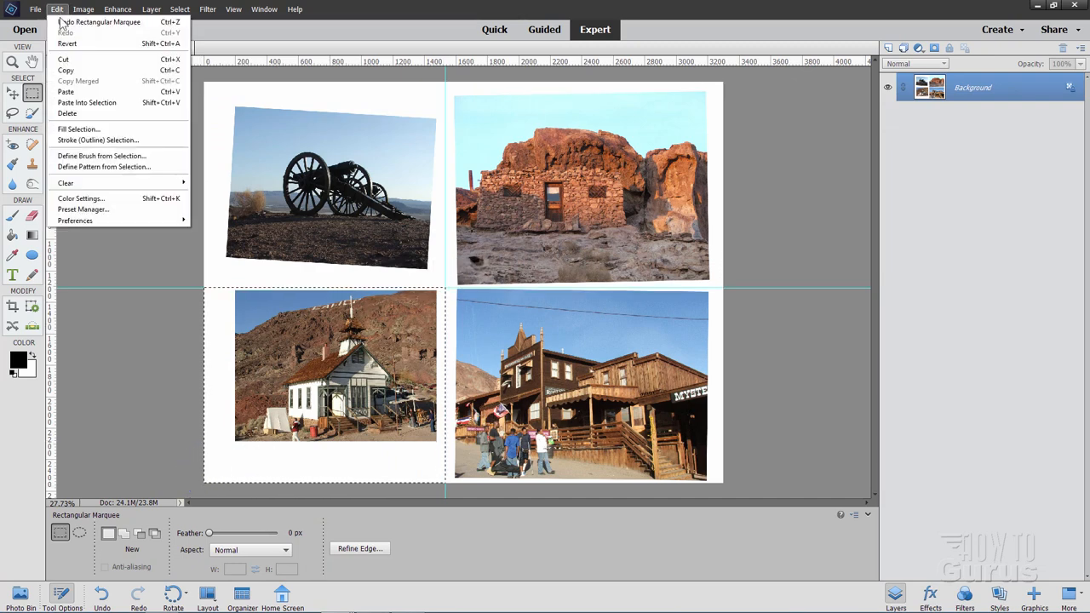
left_click(36, 10)
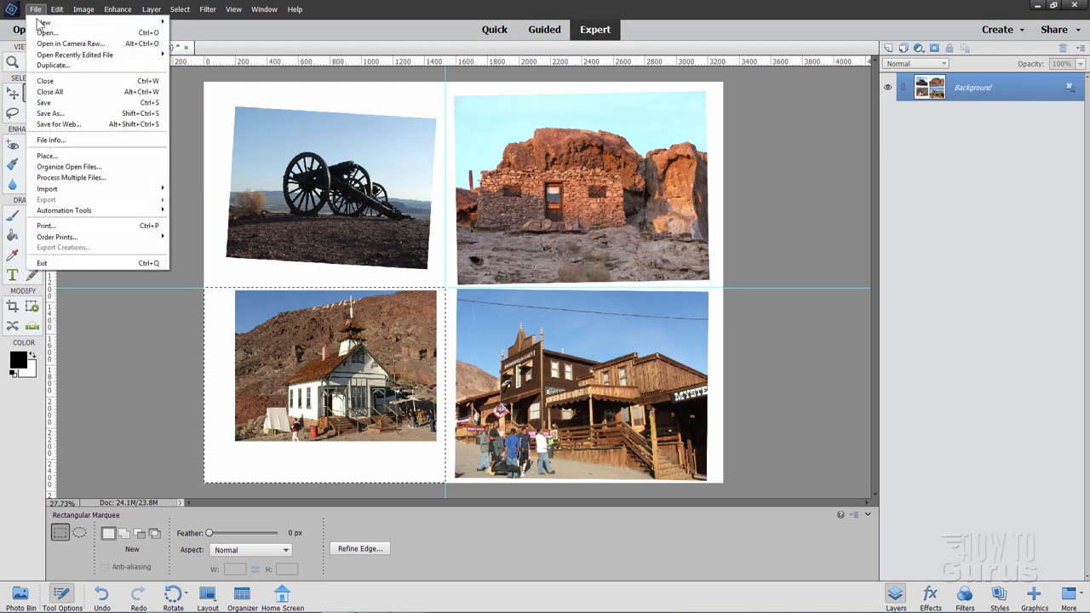
left_click(44, 23)
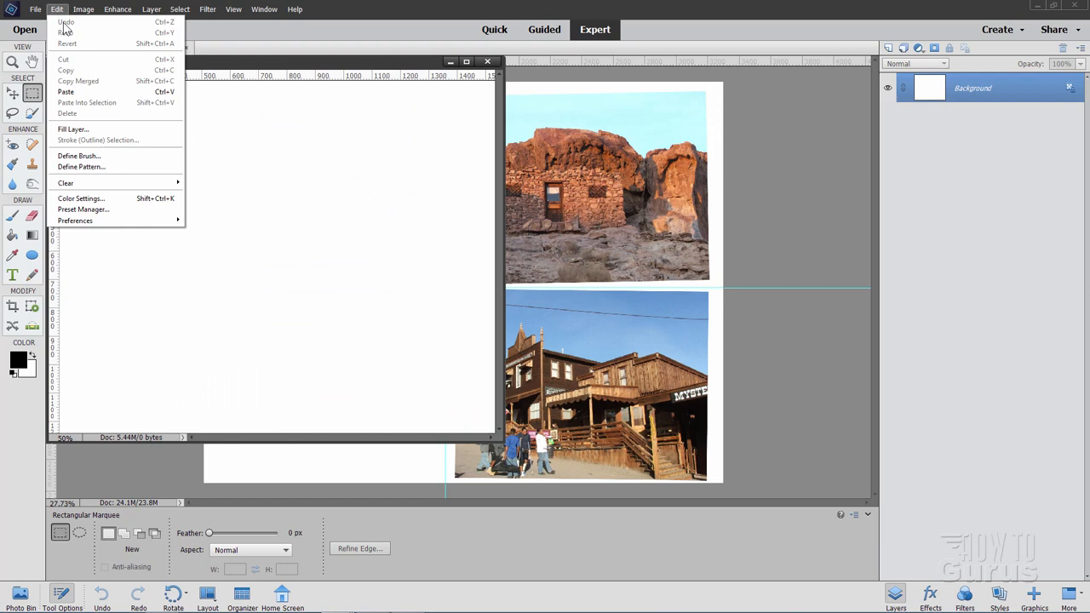
left_click(64, 92)
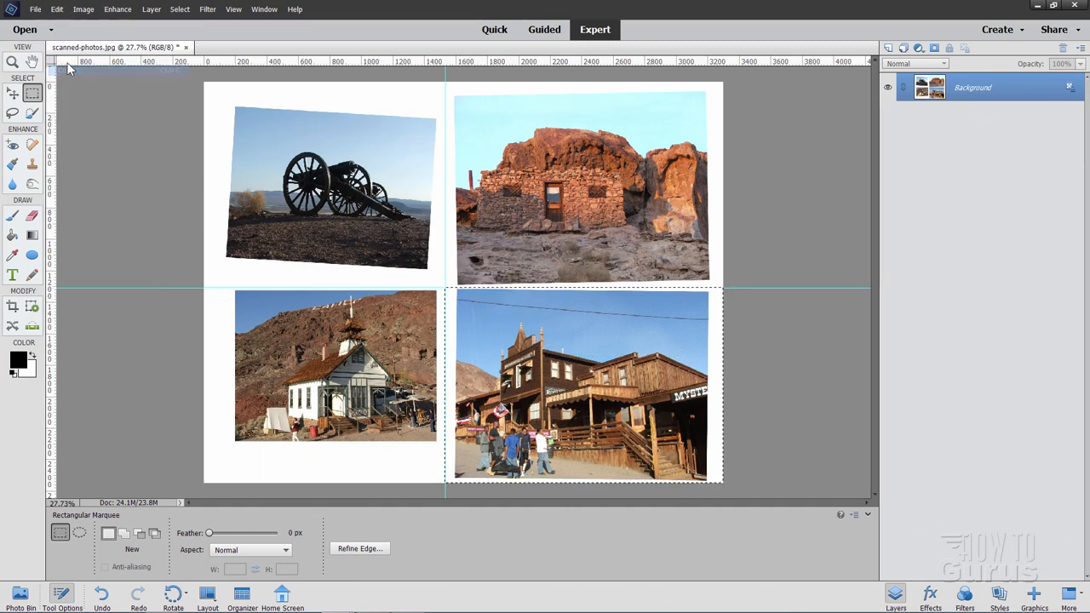
- Paste the saloon street quarter into a fourth new document and move its window lower
left_click(36, 10)
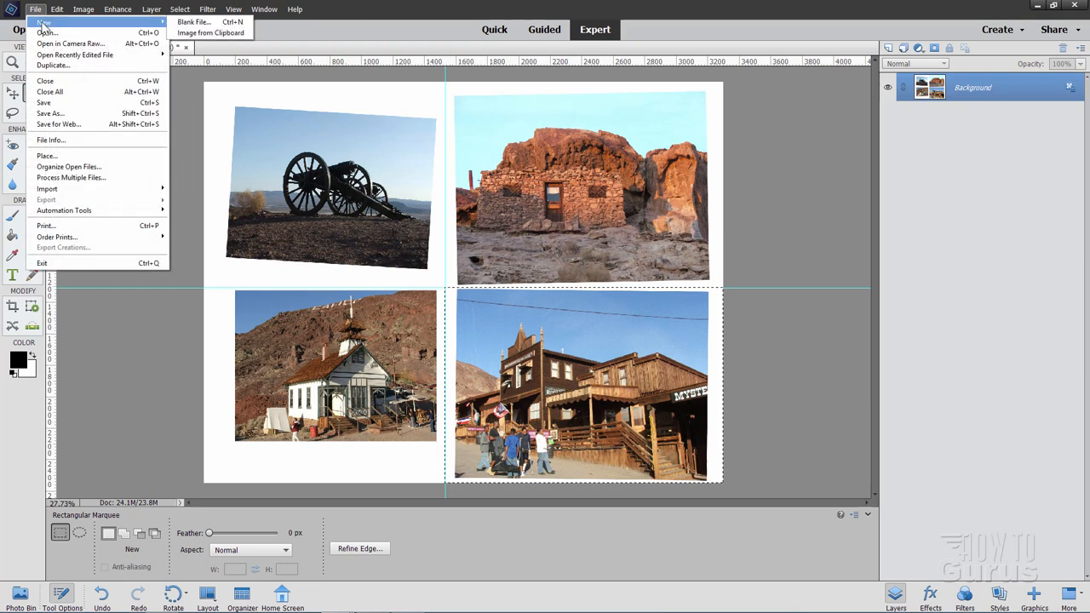
left_click(194, 20)
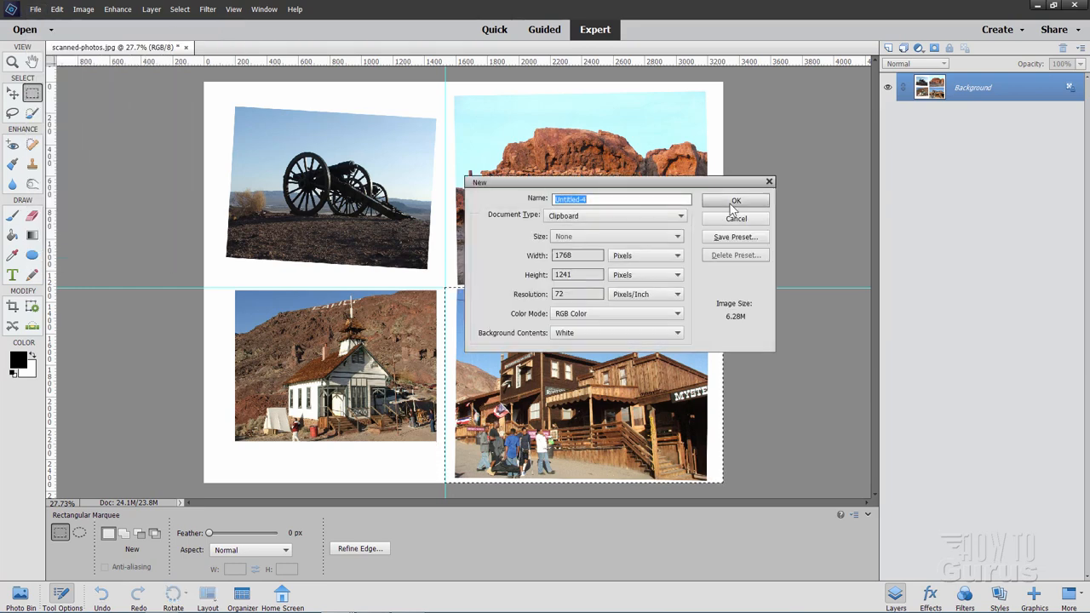
left_click(56, 10)
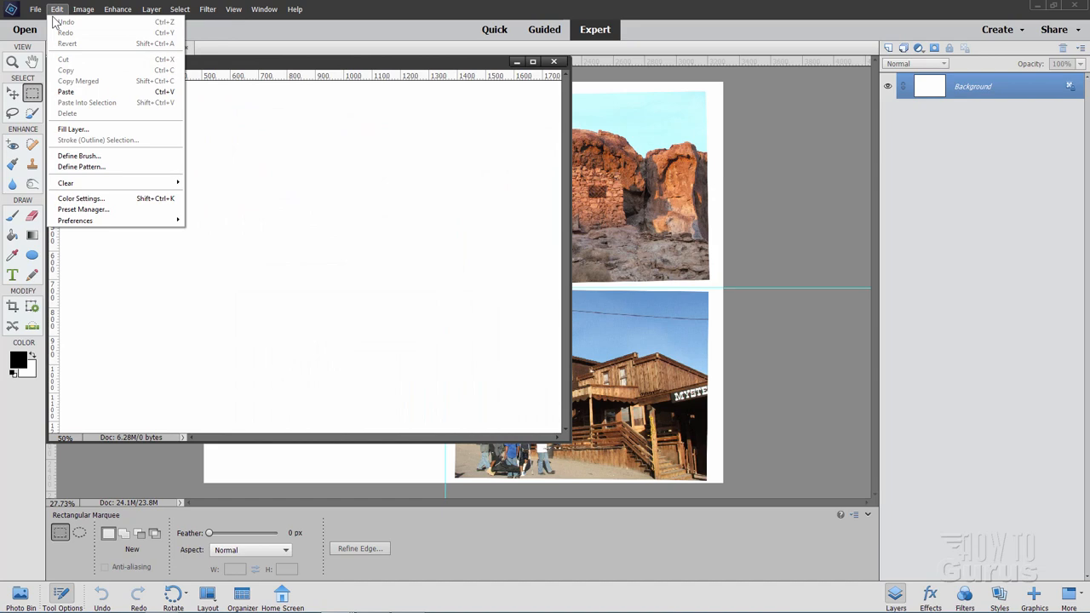
left_click(65, 92)
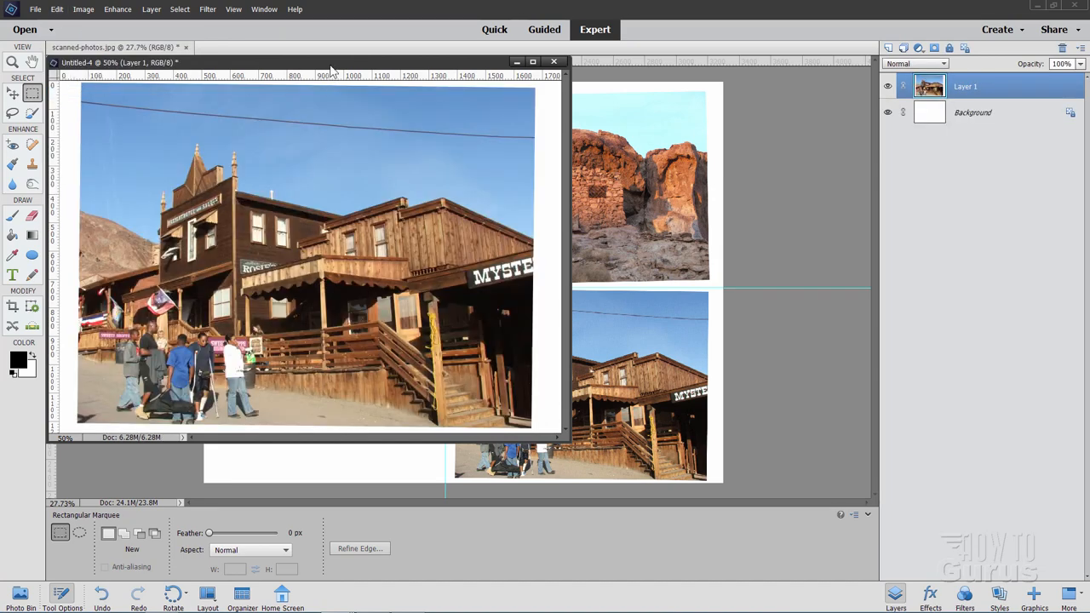
left_click_drag(332, 61, 435, 187)
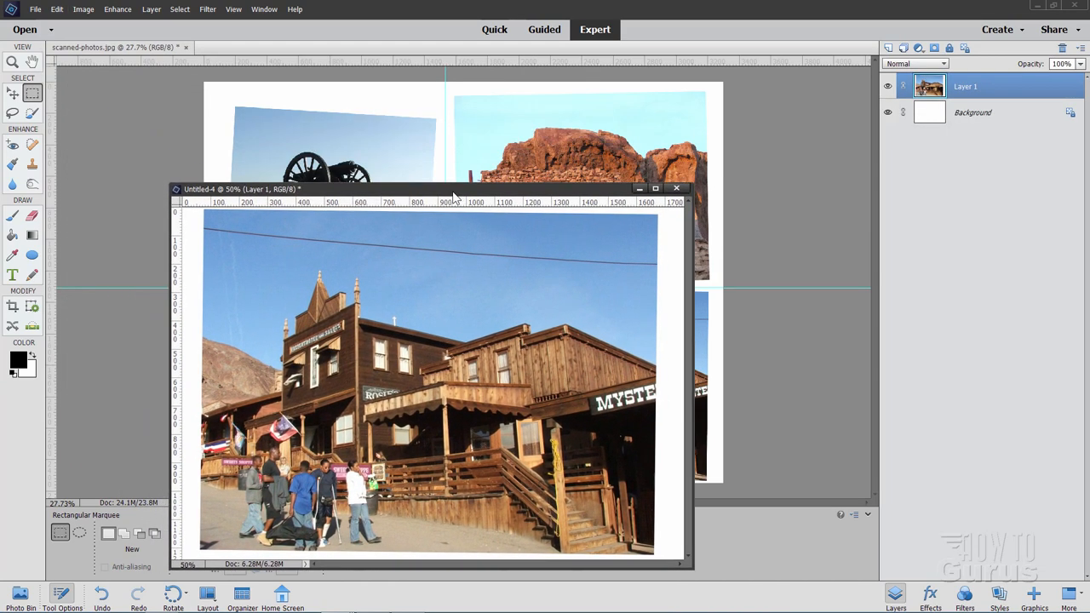
mouse_move(181, 92)
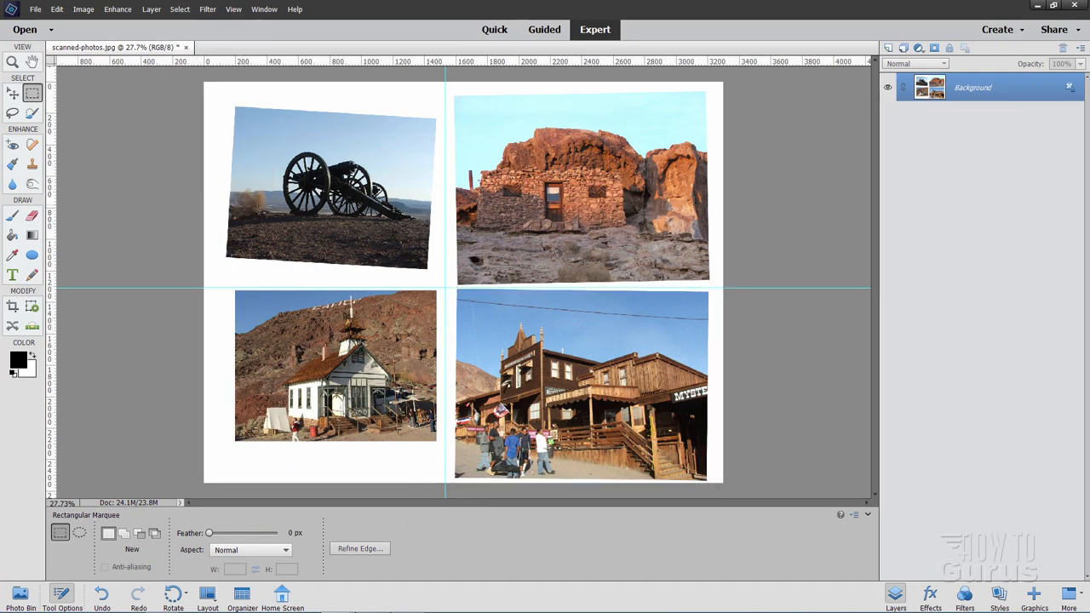
- Close the scanned photos file, saving it as a JPEG with the default quality settings
left_click(36, 11)
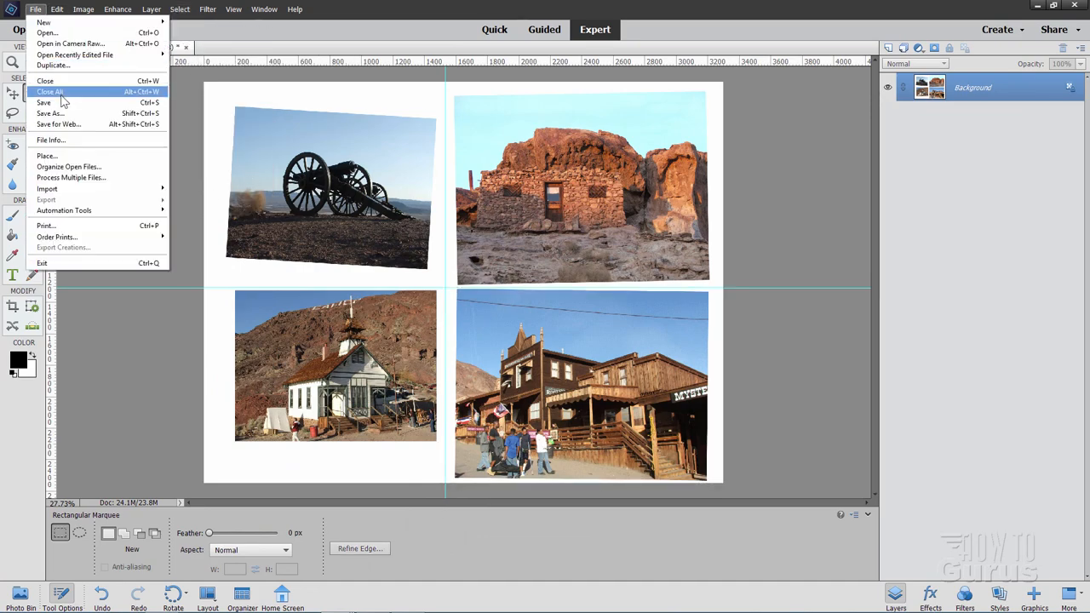
left_click(44, 112)
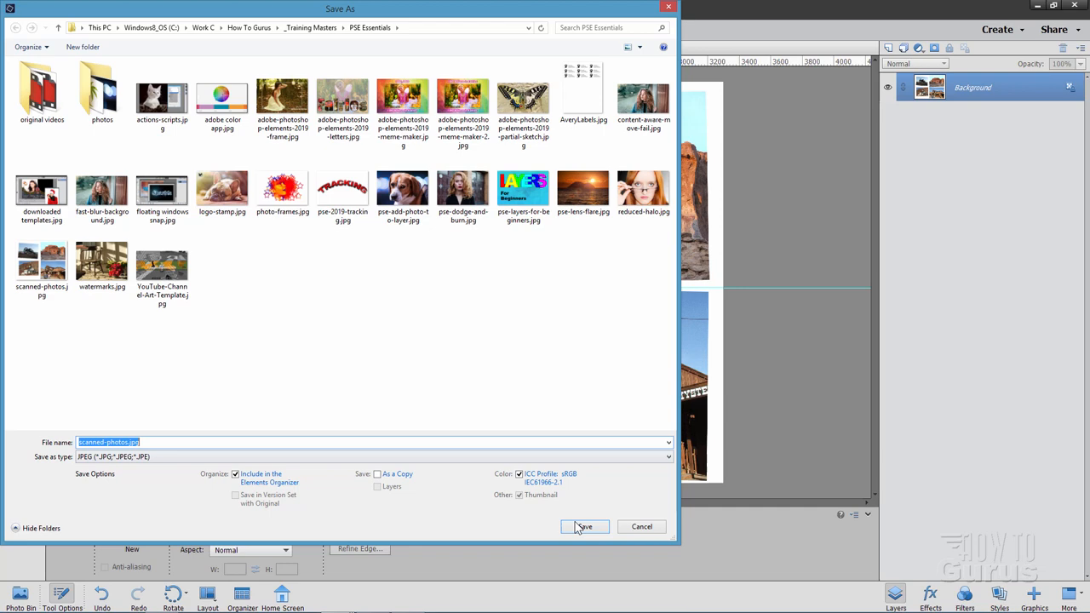
left_click(584, 526)
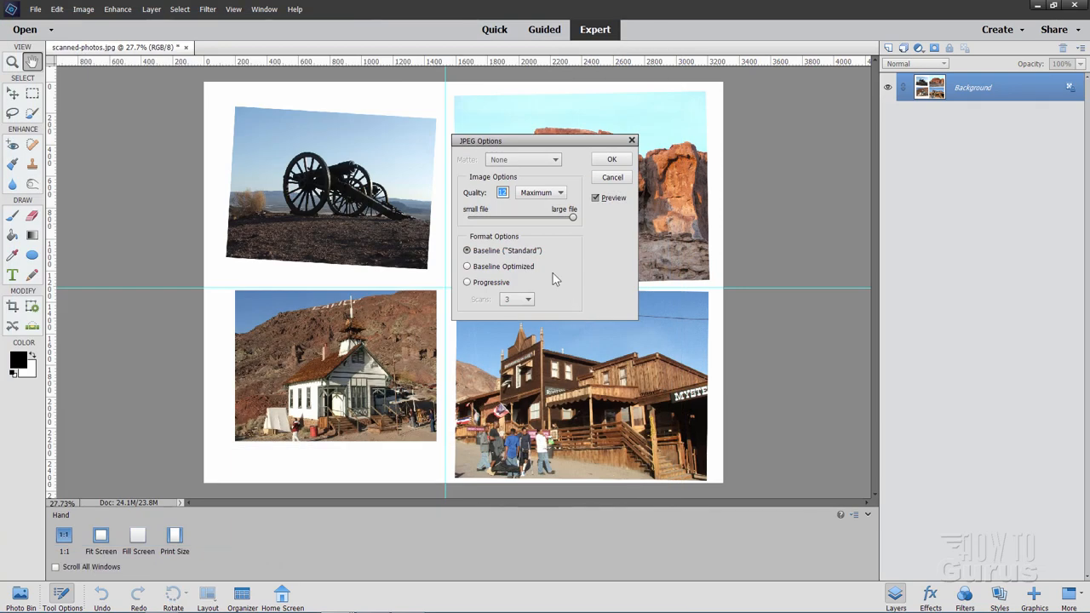
left_click(612, 161)
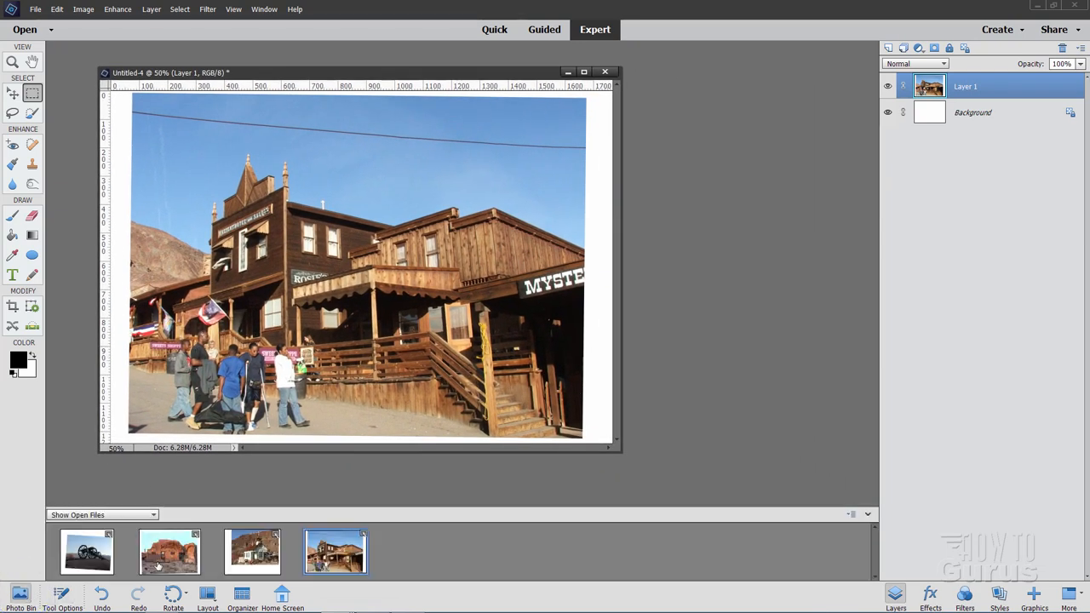
- Bring the cannon document Untitled-1 forward from the Photo Bin and enlarge its window
left_click(86, 552)
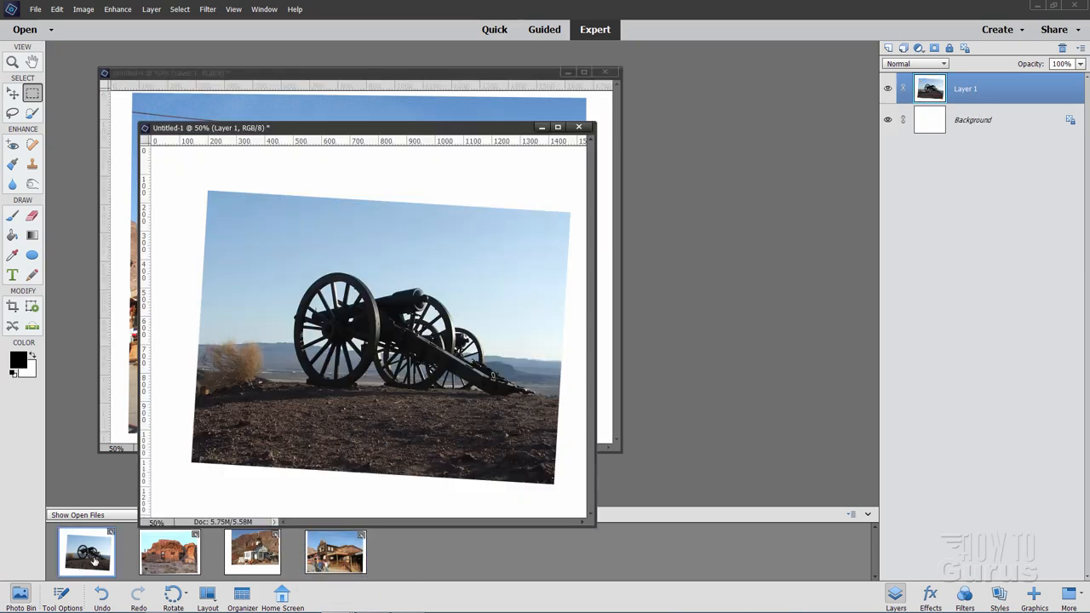
left_click(334, 552)
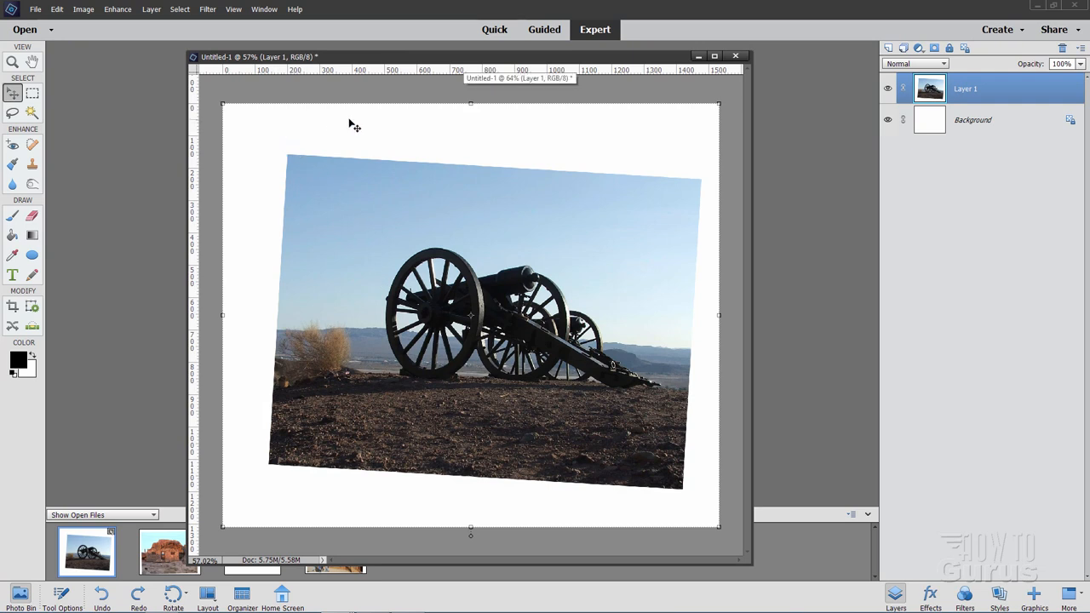
mouse_move(156, 319)
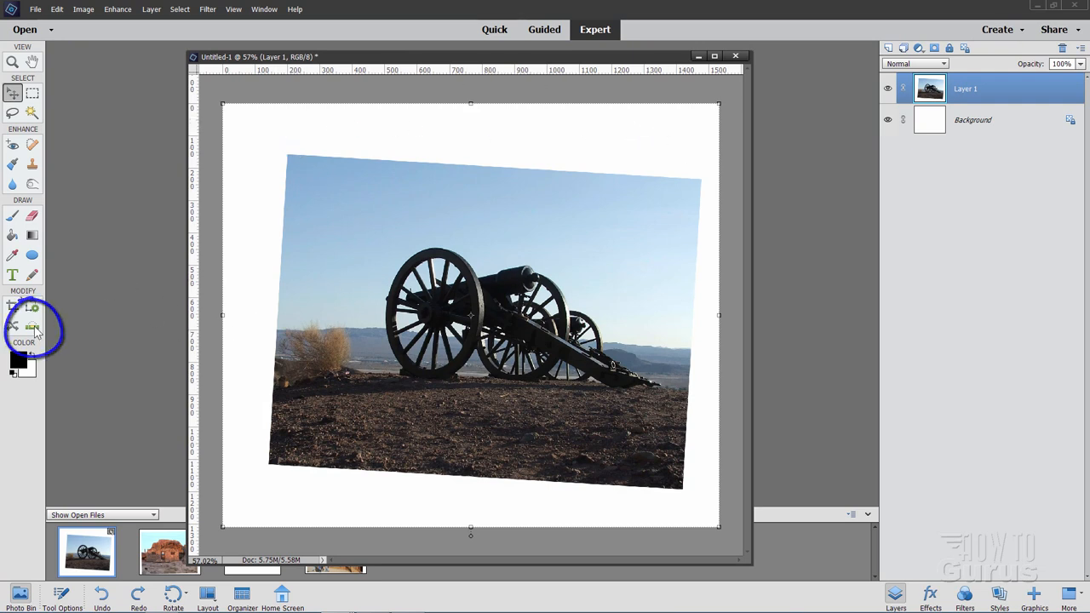
- Straighten the cannon photo with Crop to remove background by tracing its tilted edge
left_click(33, 327)
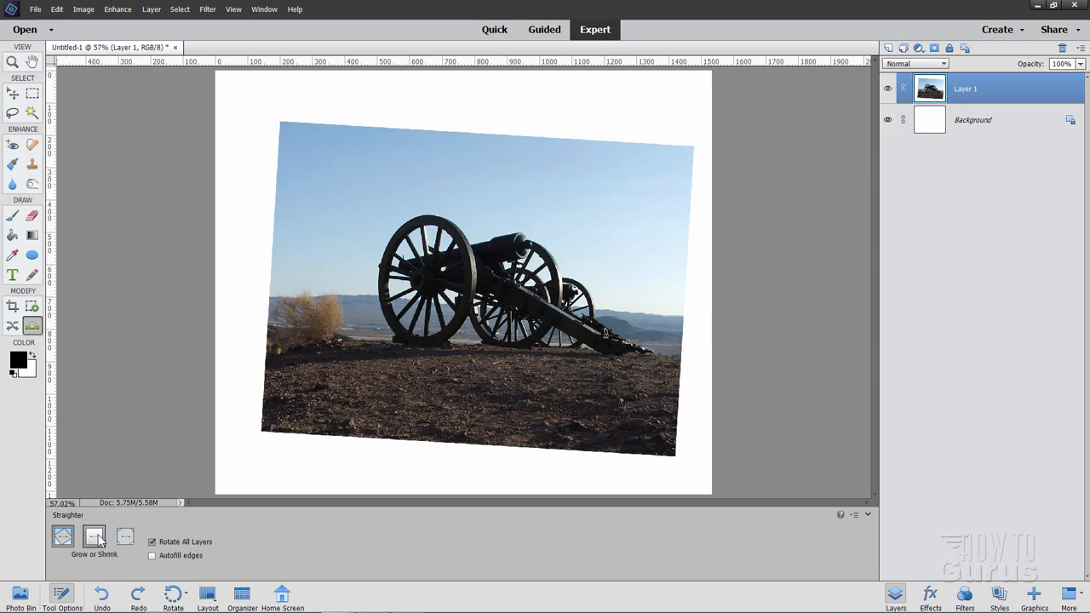
mouse_move(61, 537)
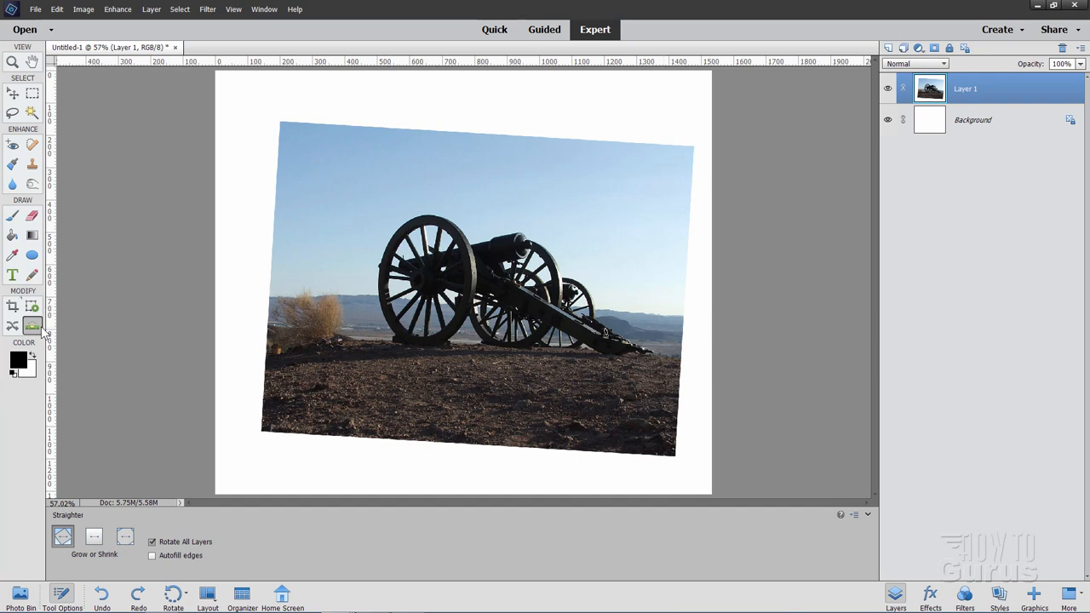
mouse_move(235, 410)
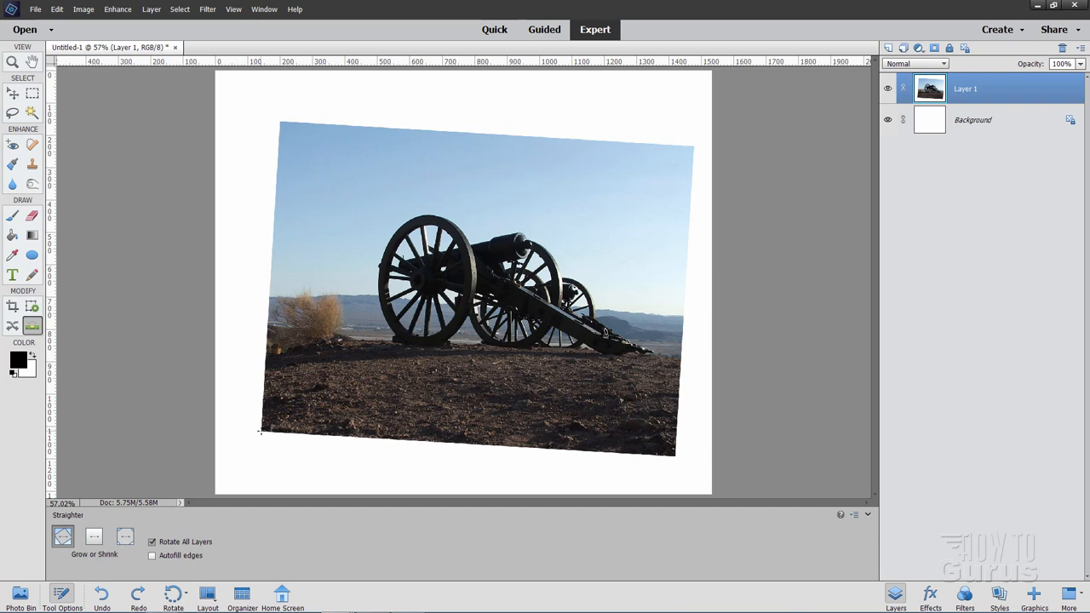
left_click_drag(261, 431, 302, 158)
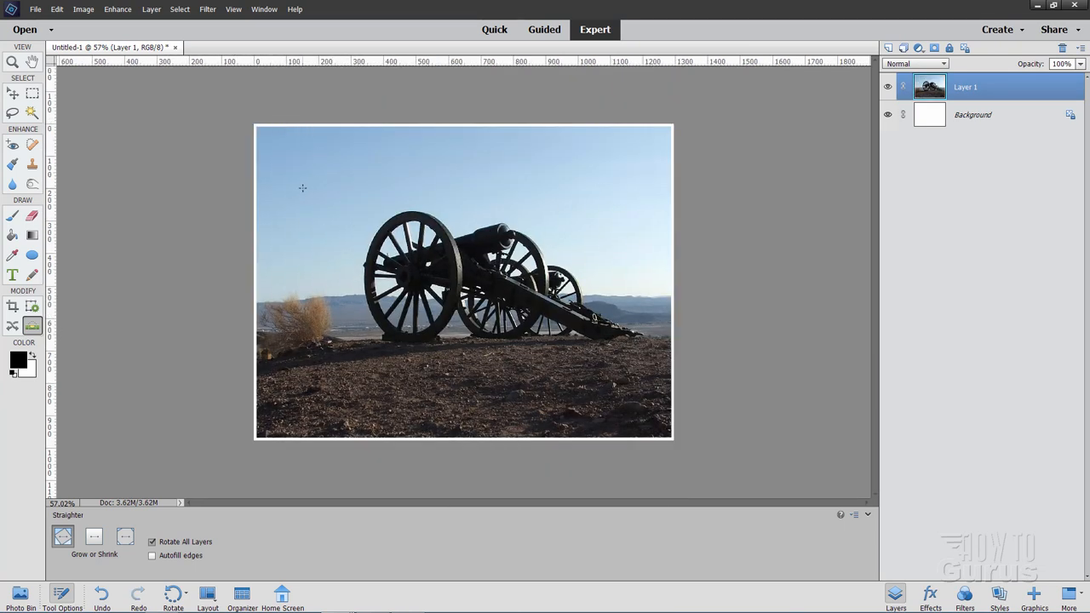
mouse_move(257, 148)
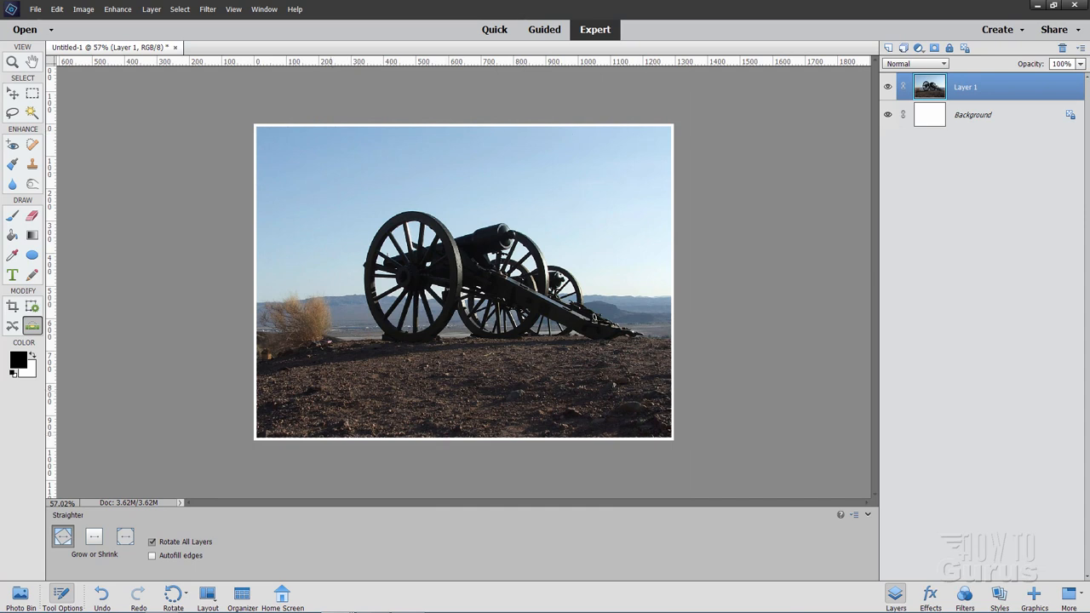
mouse_move(276, 146)
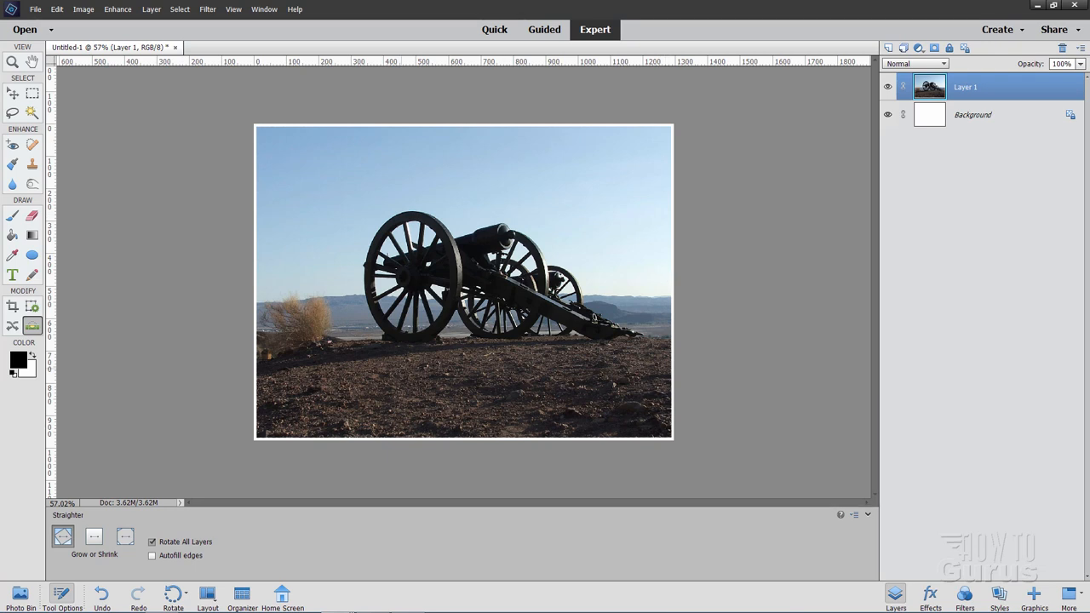
mouse_move(408, 136)
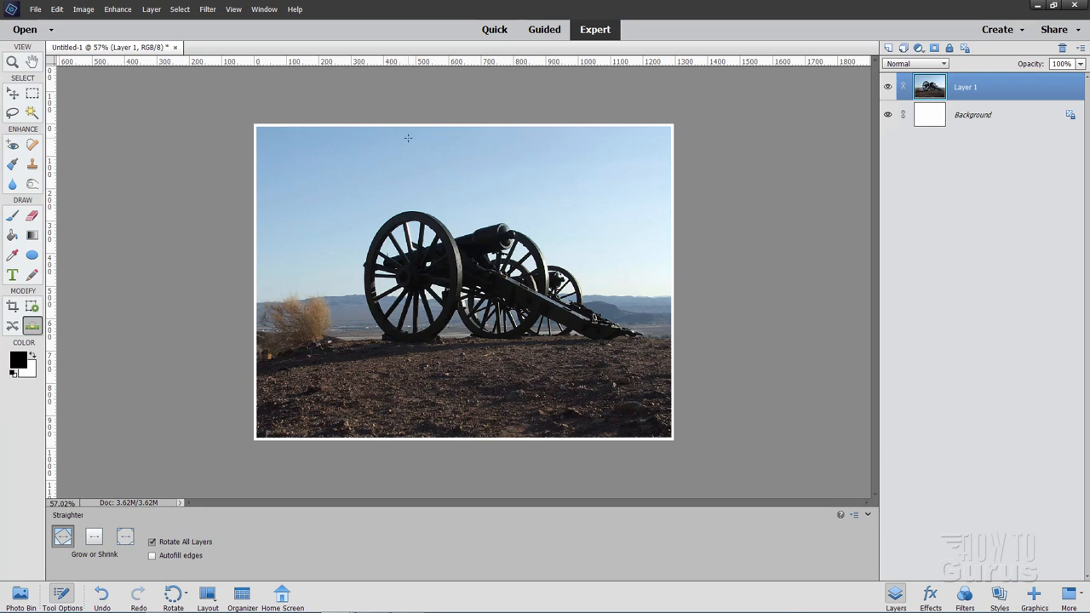
mouse_move(186, 266)
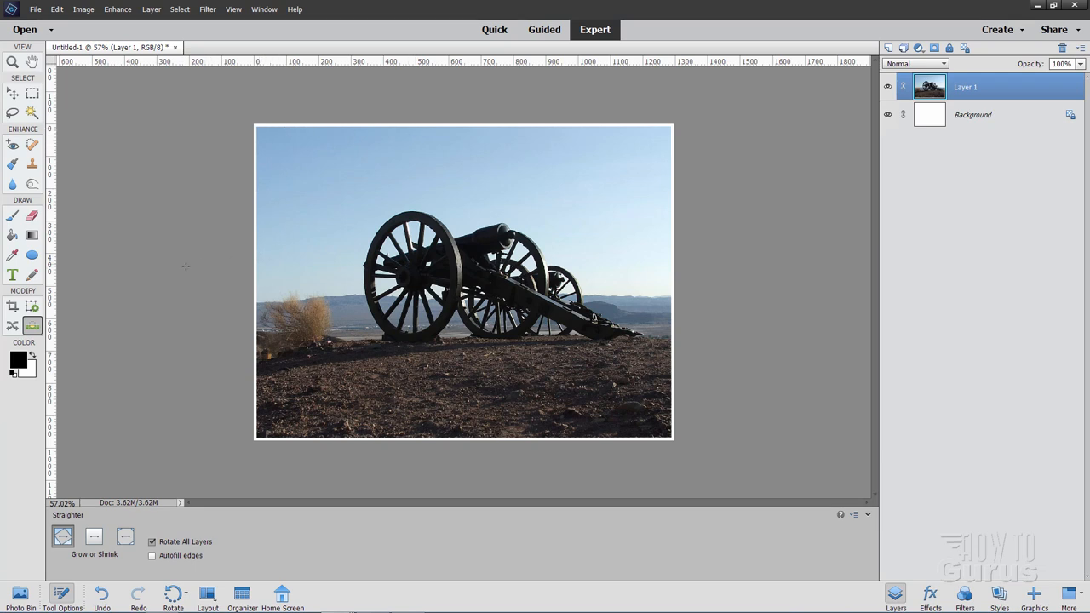
- Contract the cannon photo's selection inward by a pixel amount via Select > Modify > Contract
left_click(30, 113)
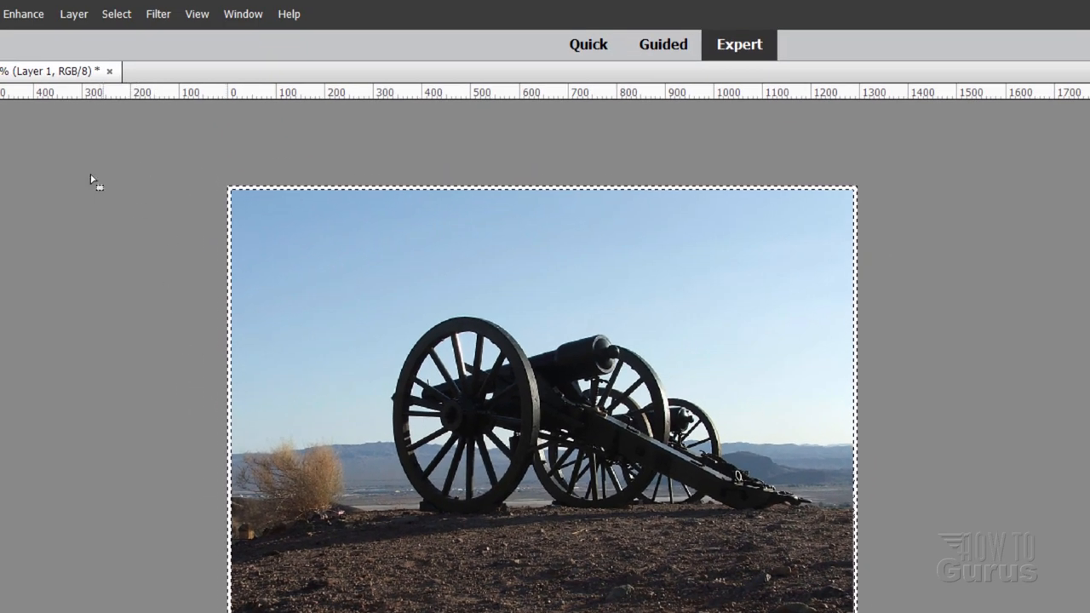
left_click(116, 13)
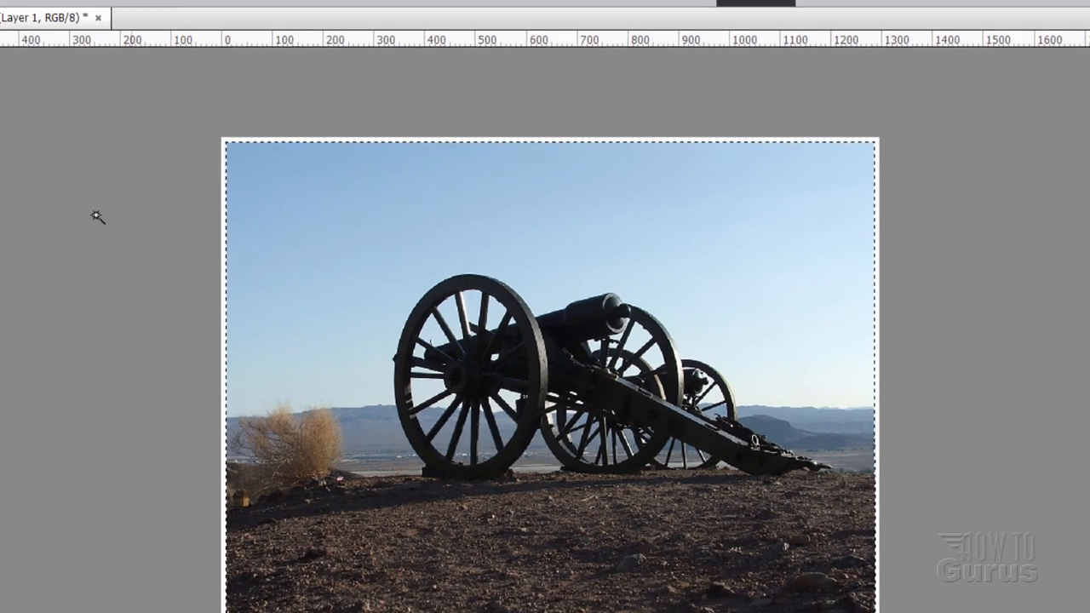
left_click(126, 13)
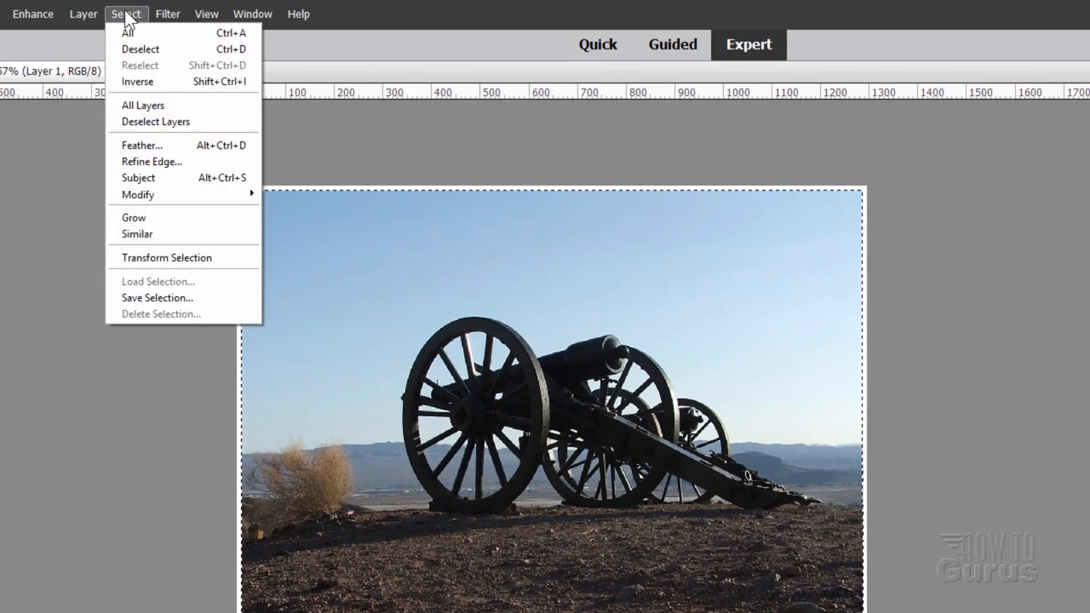
mouse_move(156, 170)
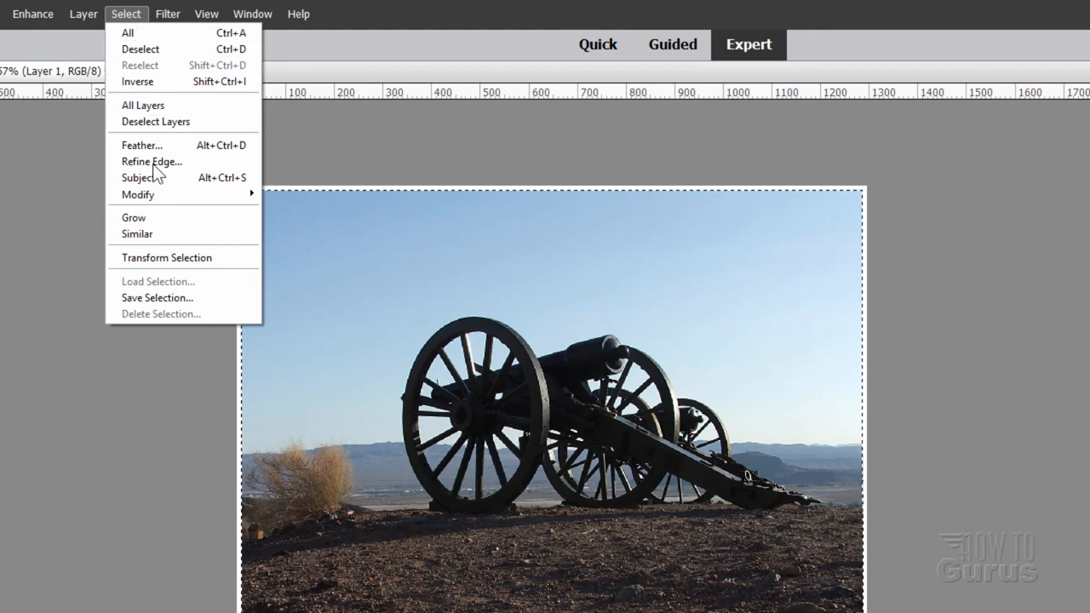
mouse_move(138, 194)
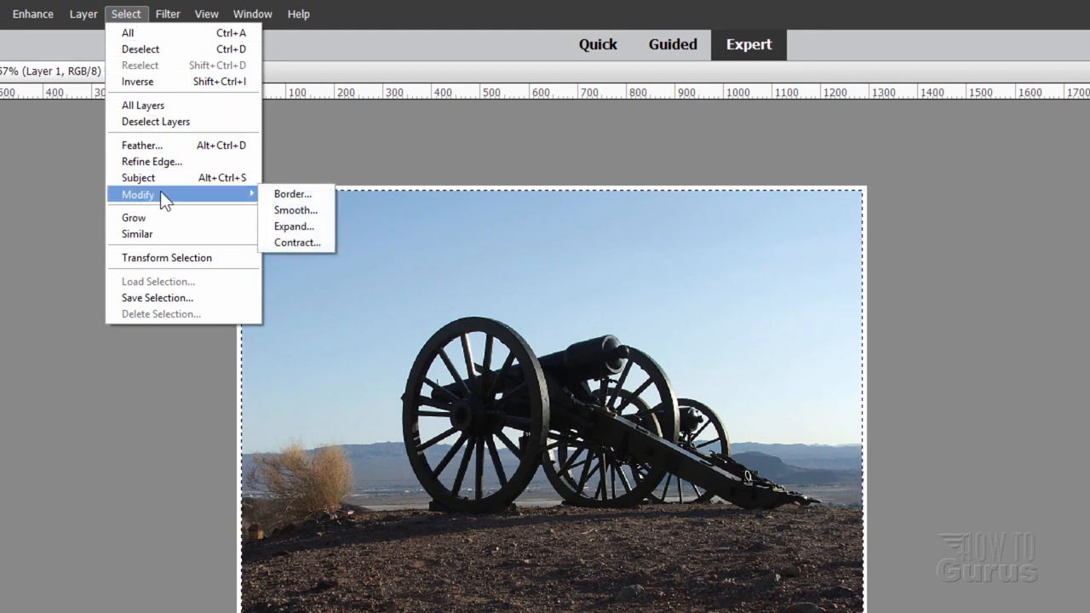
left_click(296, 242)
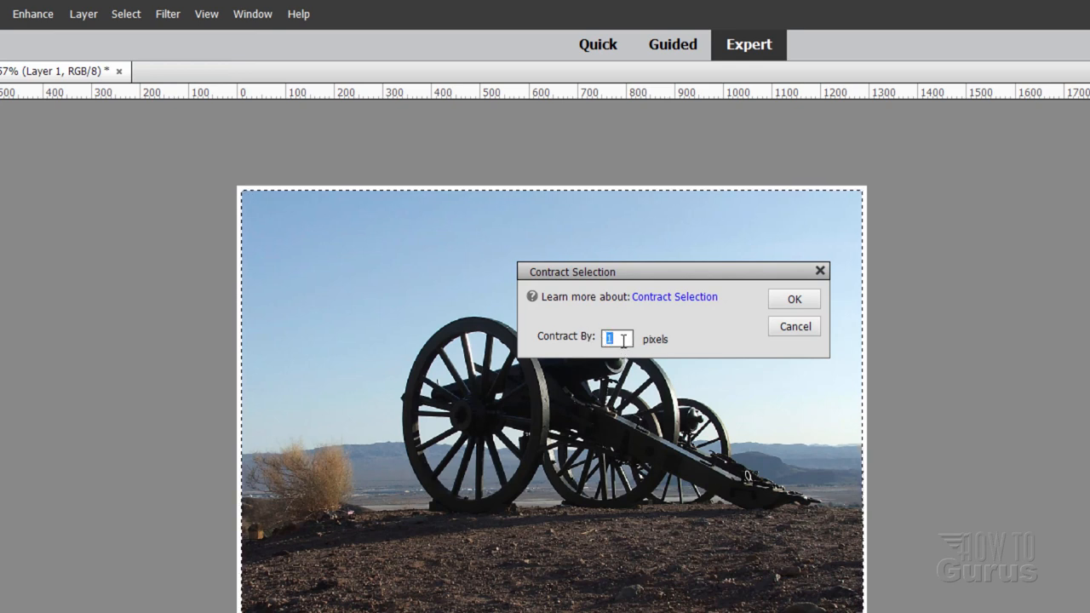
left_click(794, 299)
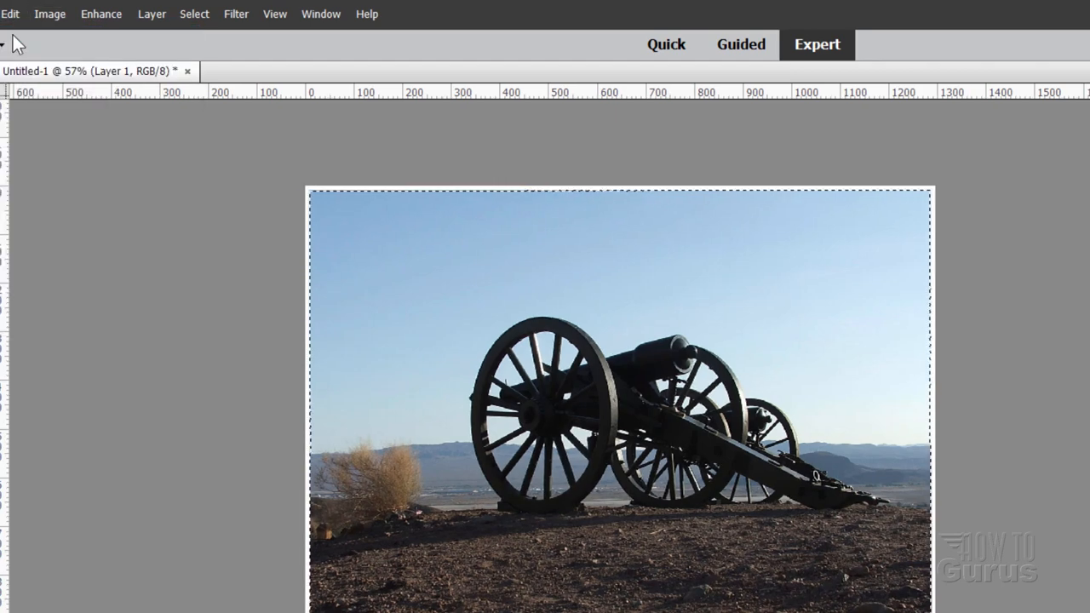
- Contract the selection once more and crop the cannon photo to it, removing the white edge
left_click(194, 13)
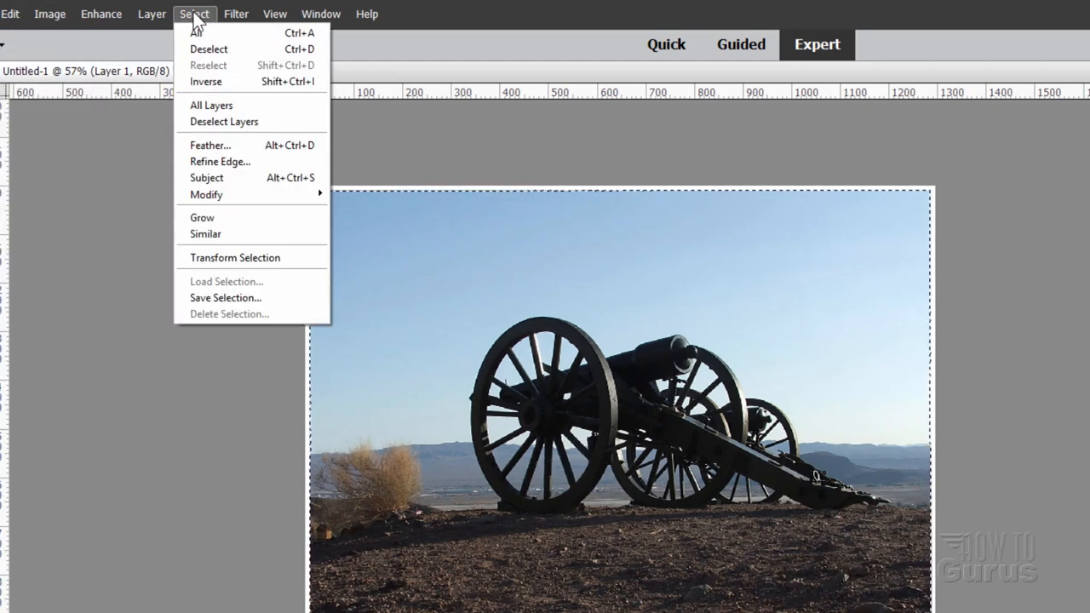
mouse_move(206, 194)
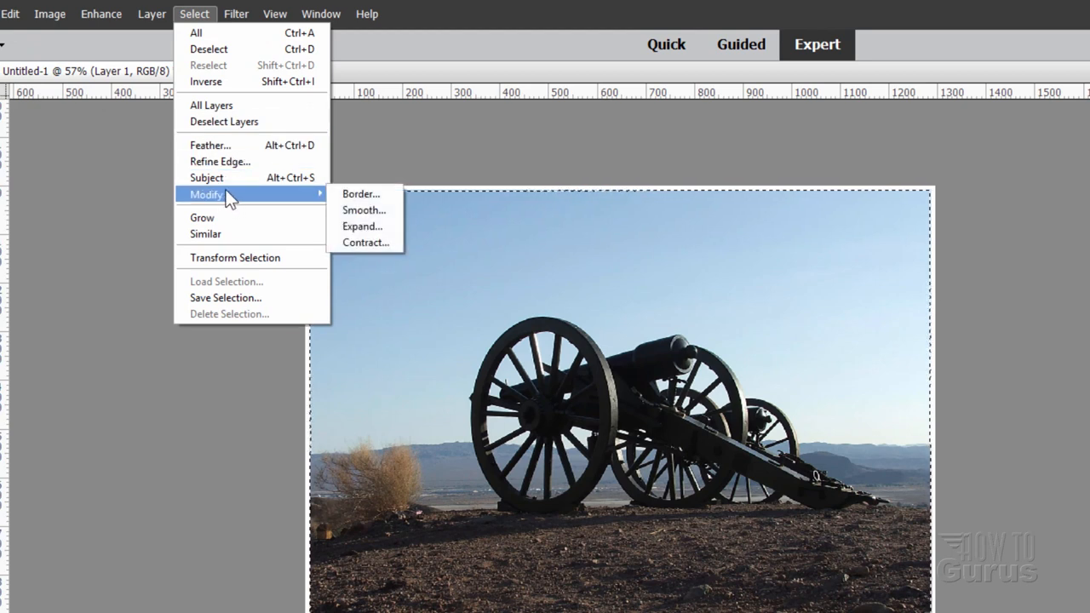
left_click(364, 242)
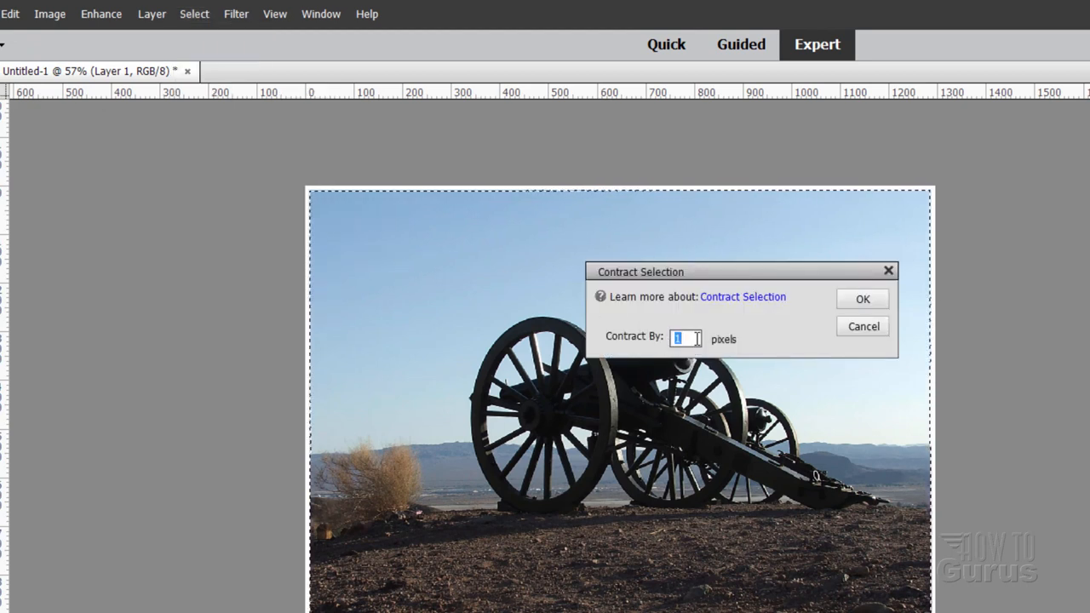
left_click(862, 299)
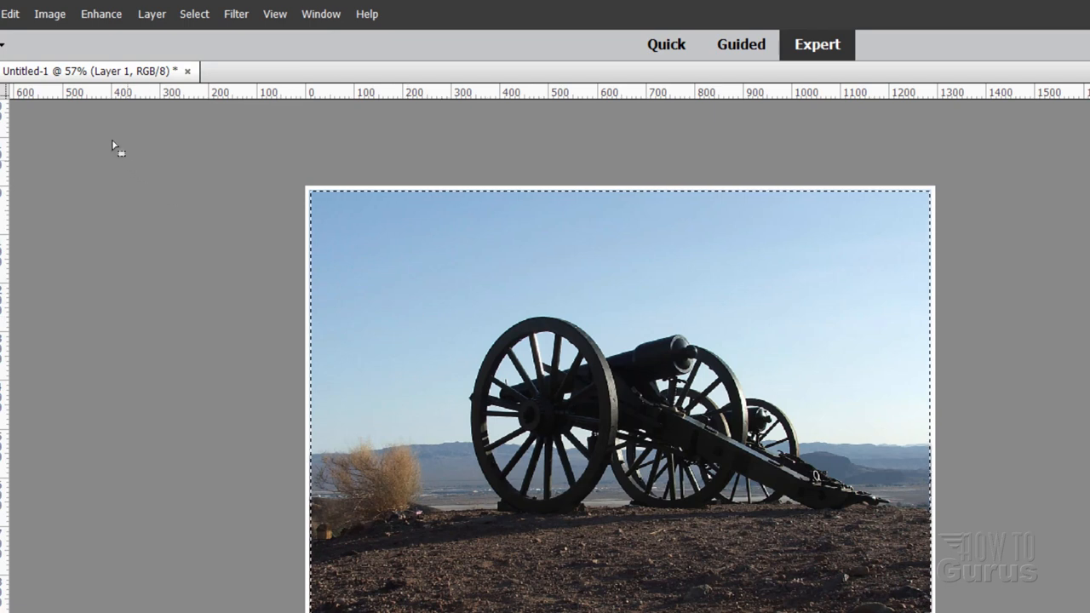
left_click(50, 14)
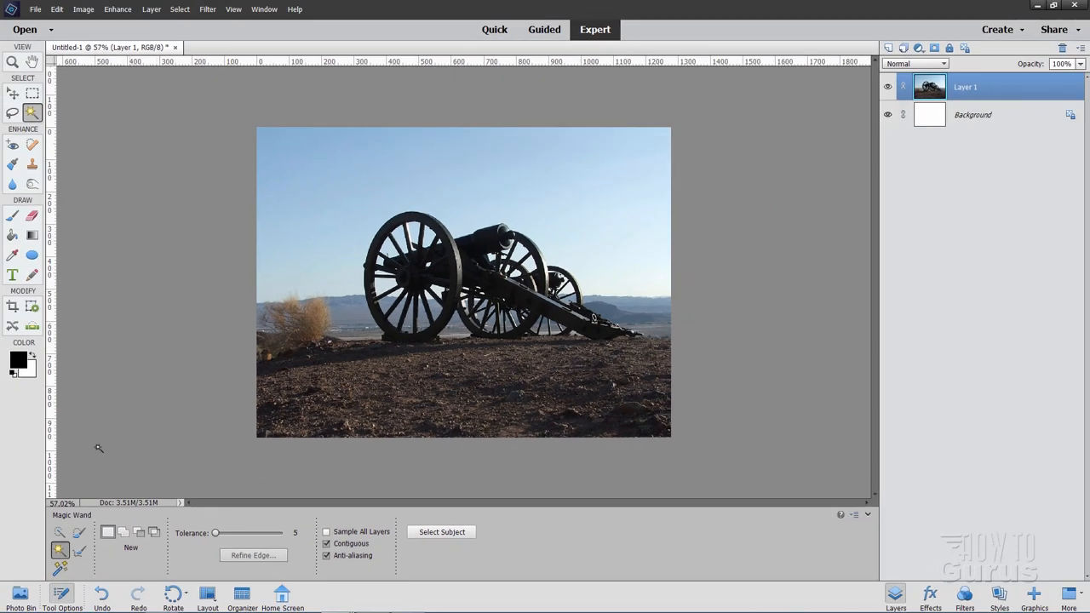
- Close the church photo without saving and dock the storefront photo as its own tab
left_click(20, 596)
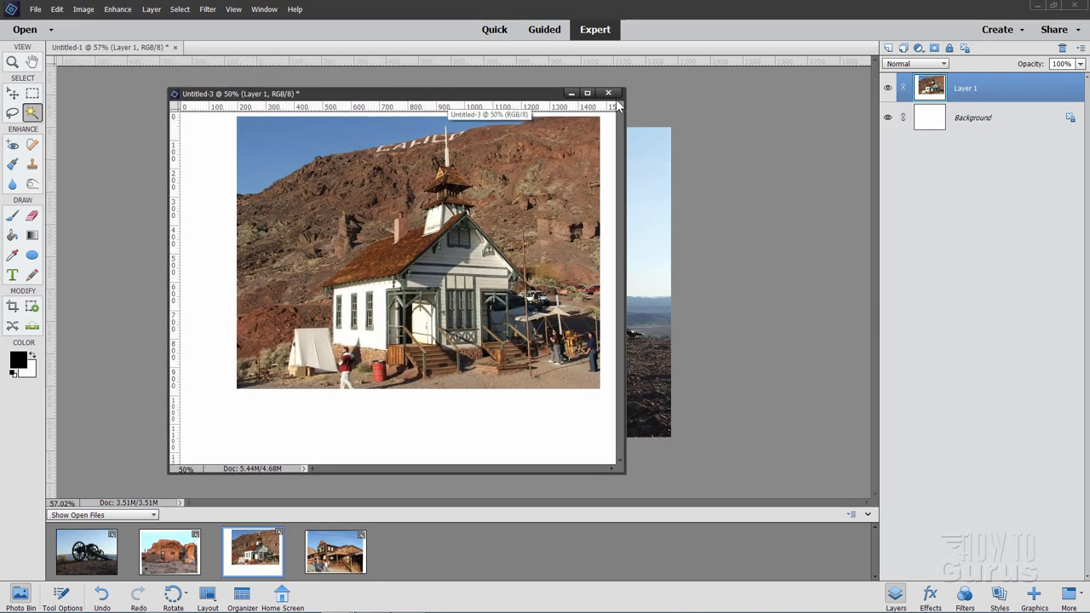
left_click(608, 92)
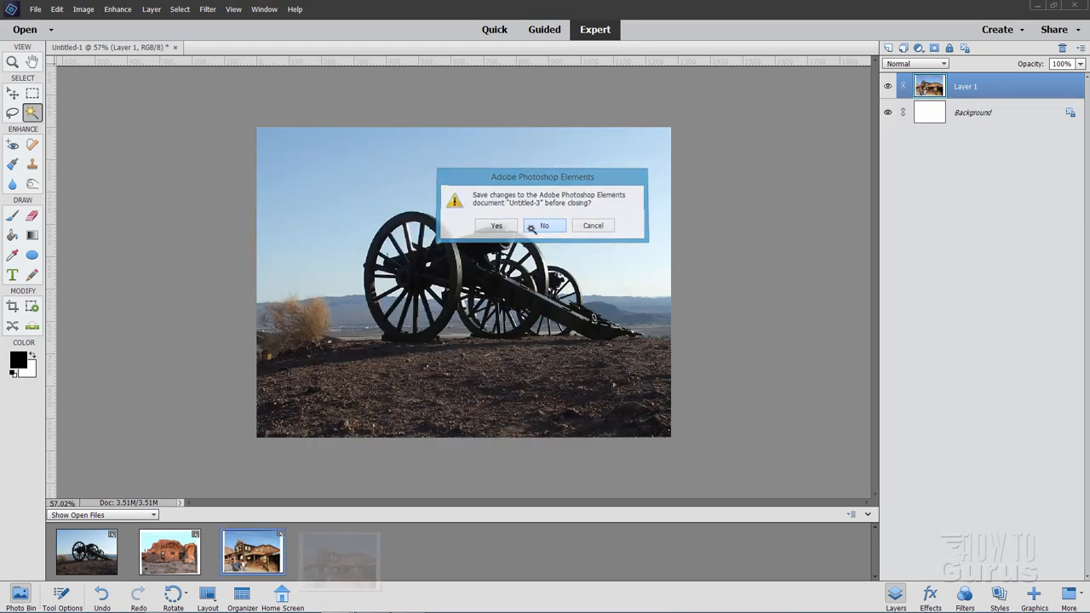
left_click(545, 225)
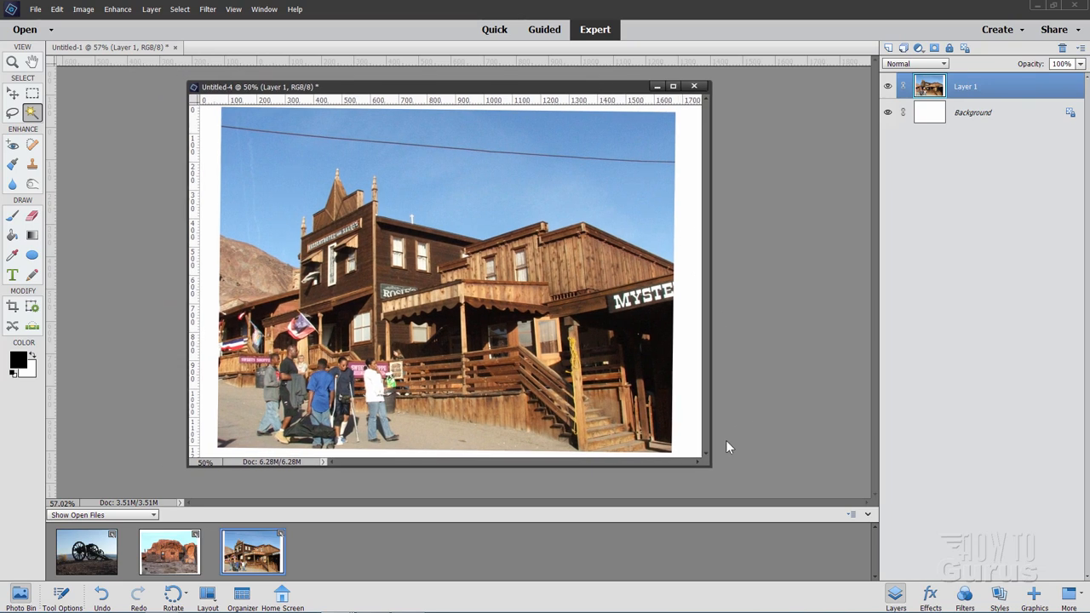
left_click_drag(451, 85, 452, 60)
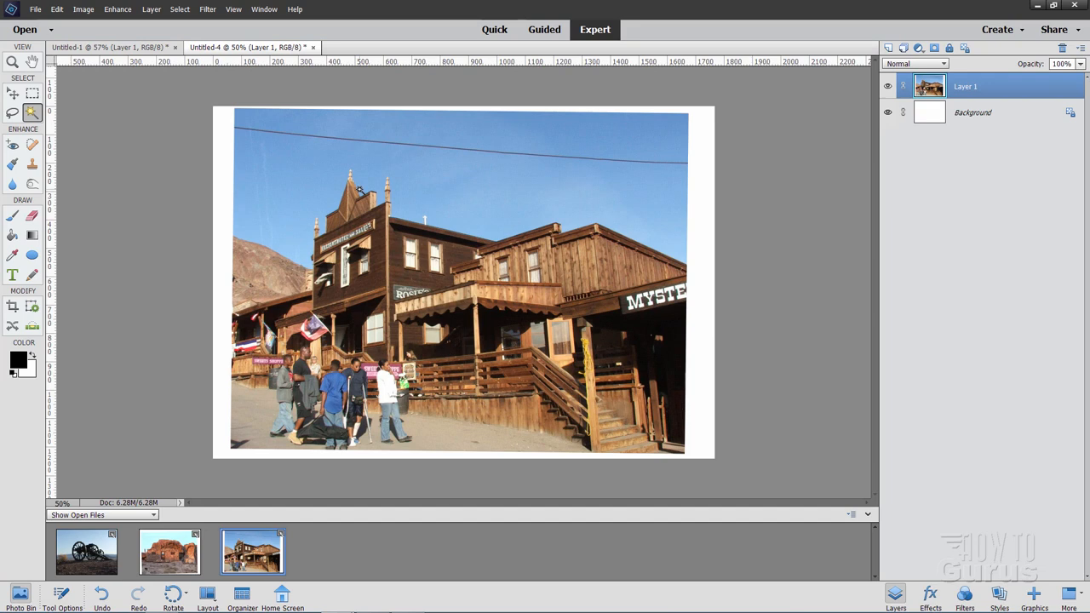
mouse_move(61, 310)
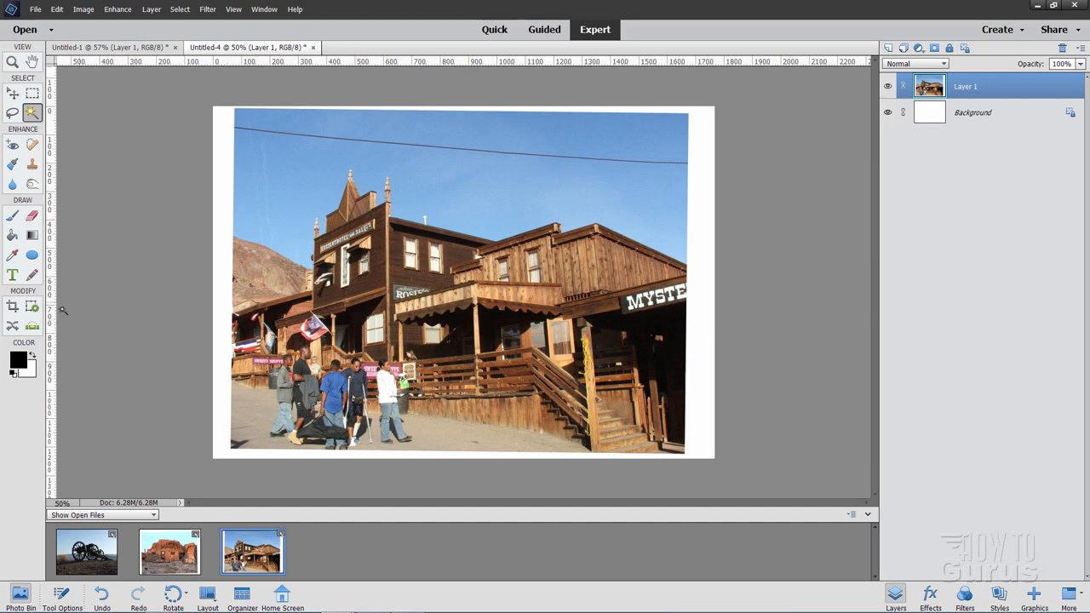
- Level the storefront photo with the Straighten tool along a horizontal edge
left_click(31, 326)
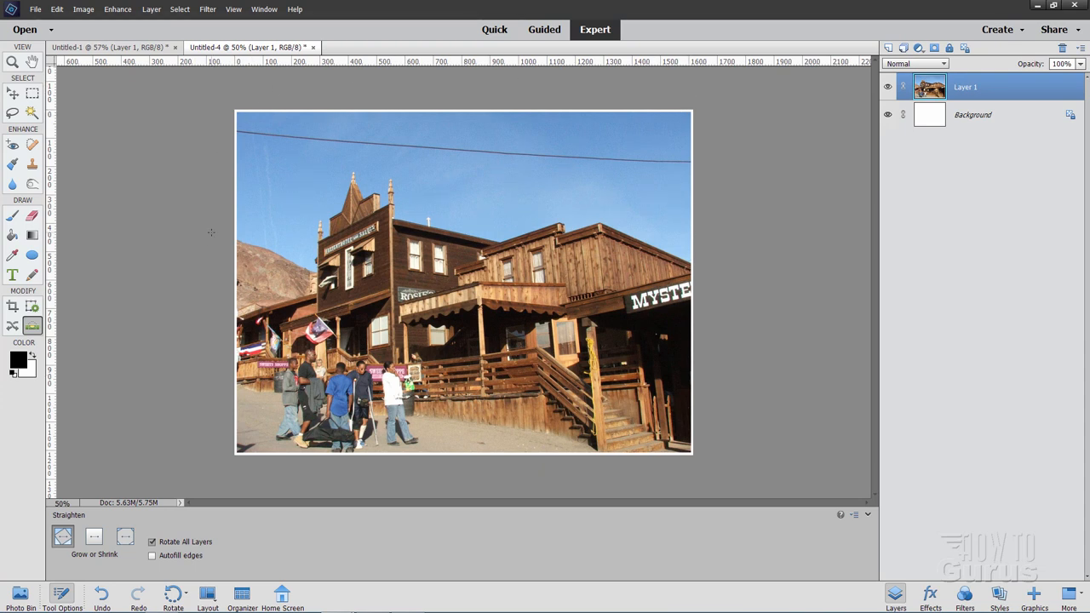
left_click(32, 112)
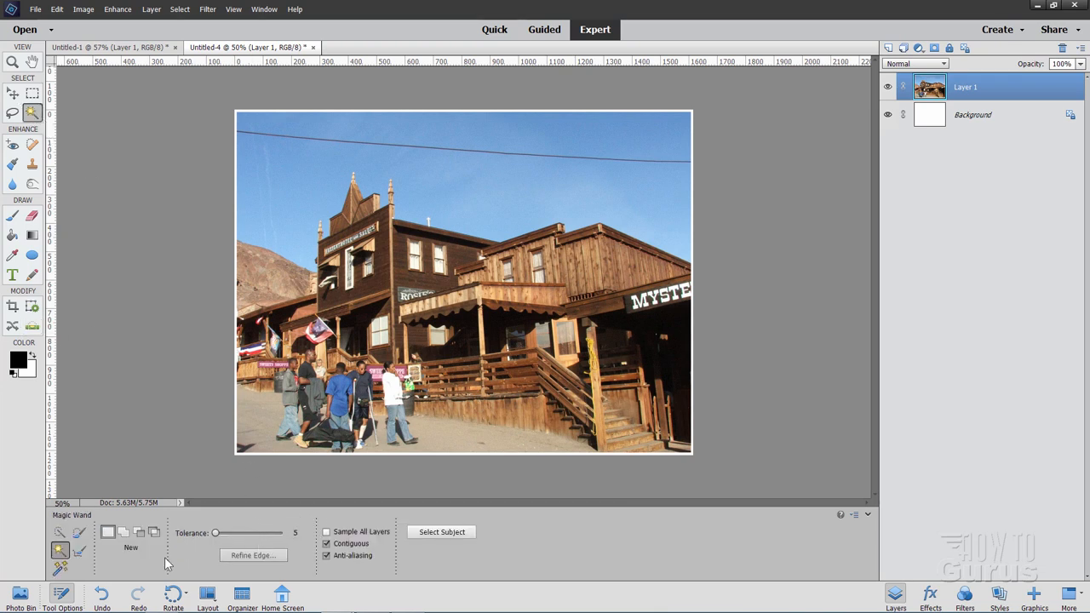
mouse_move(402, 471)
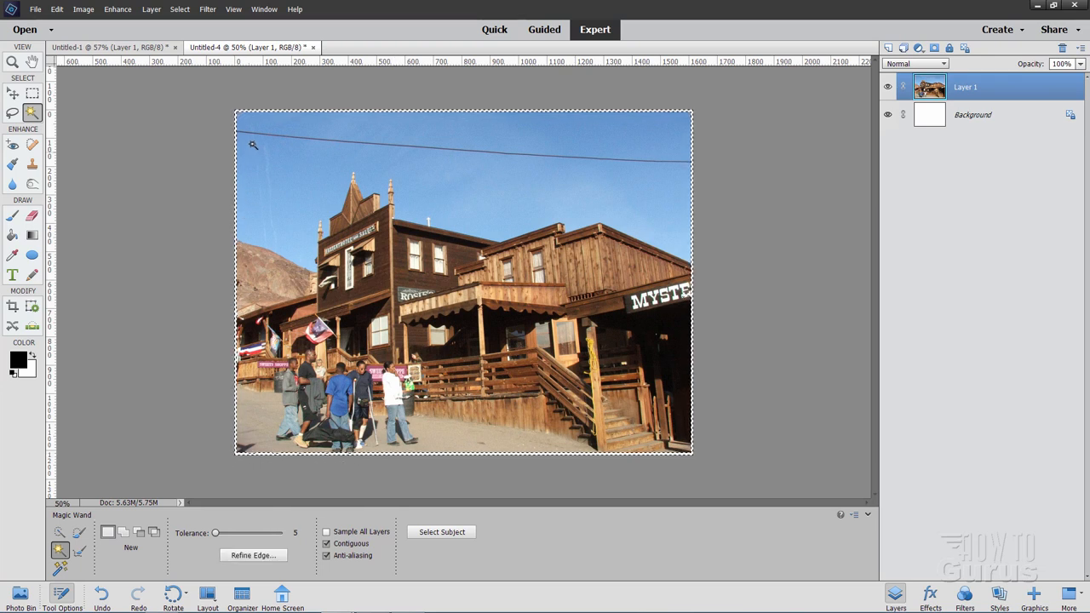
- Contract the storefront photo's border selection by 2 pixels and crop it clean
left_click(179, 10)
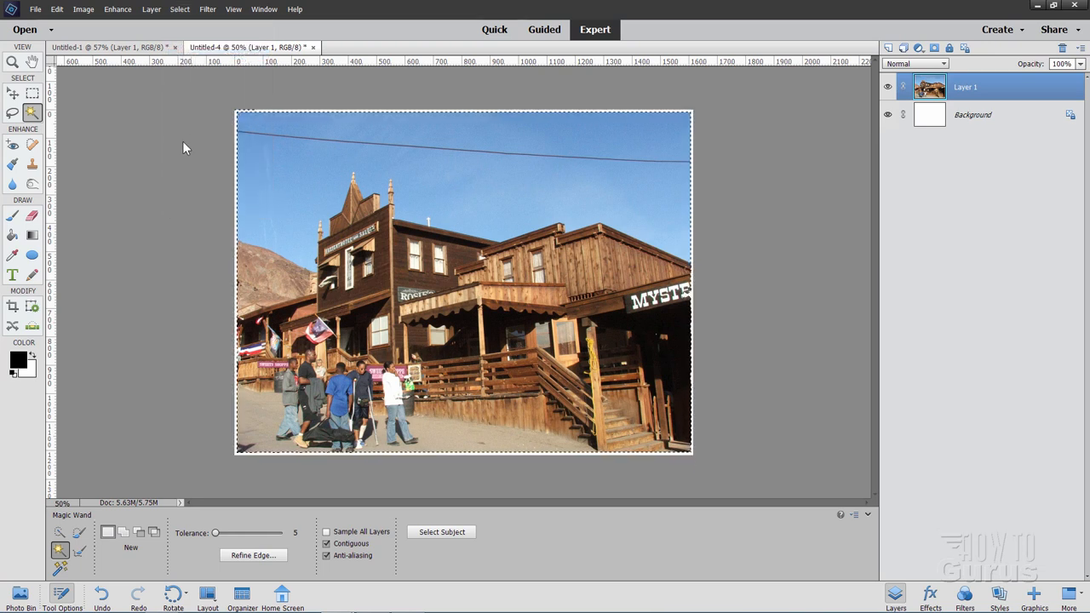
left_click(179, 10)
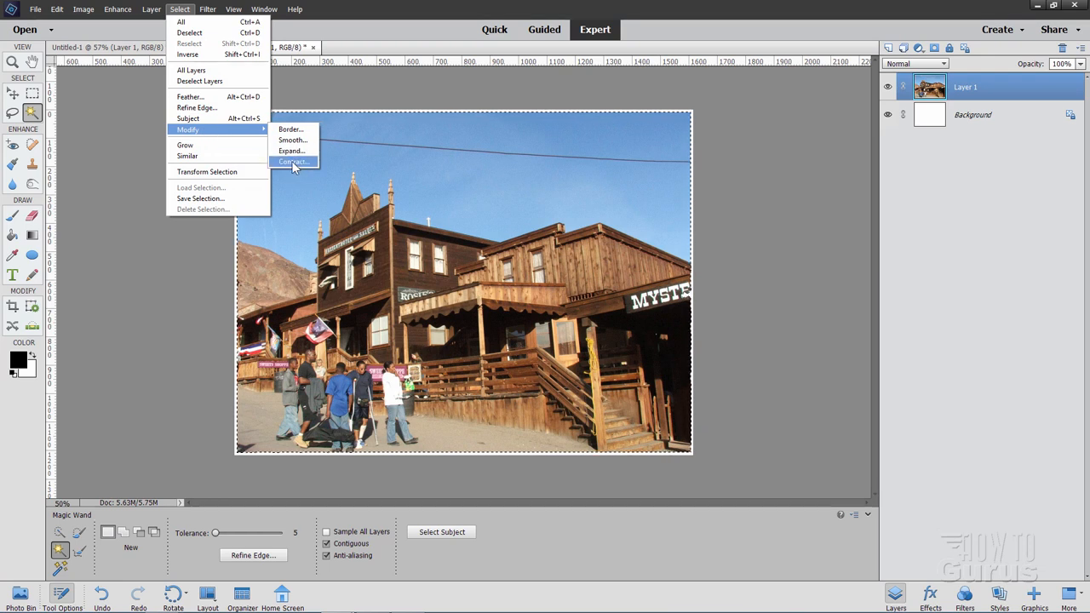
left_click(293, 161)
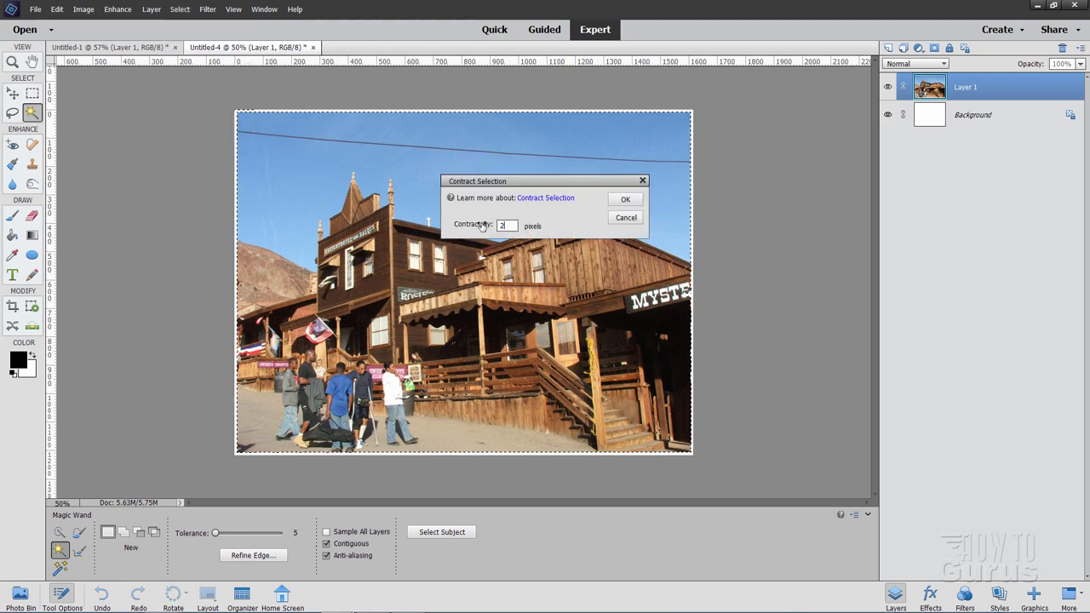
left_click(625, 198)
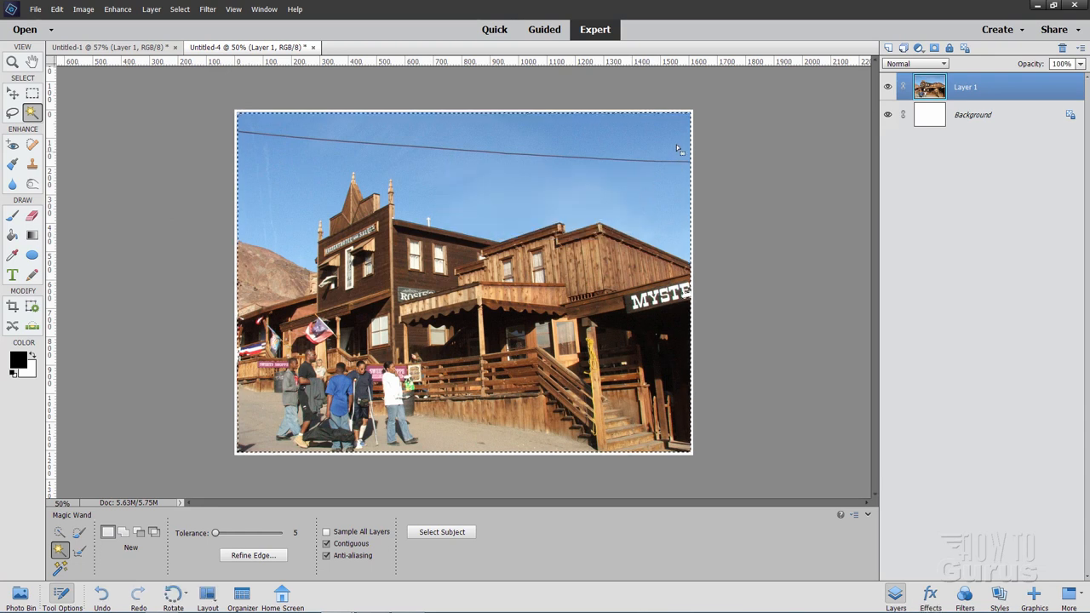
mouse_move(263, 429)
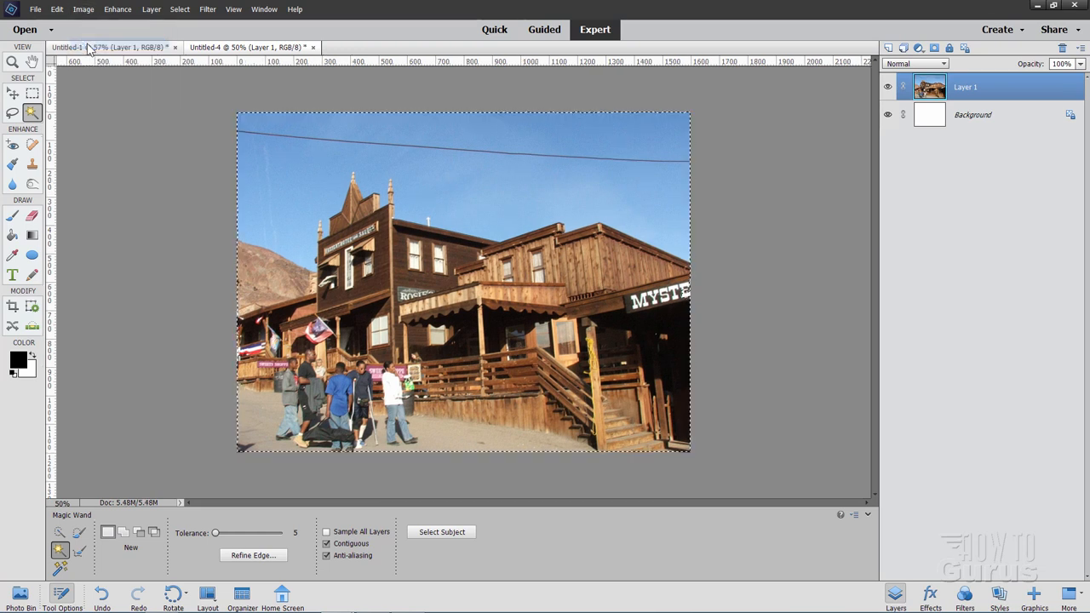
- Deselect so no selection remains on the cropped storefront photo
left_click(178, 10)
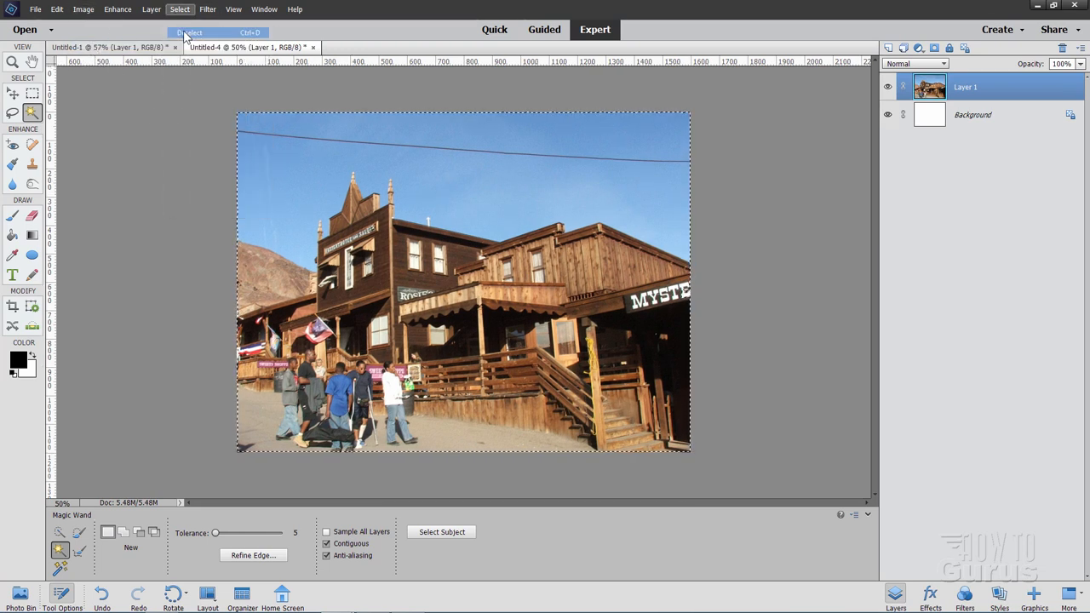
left_click(188, 33)
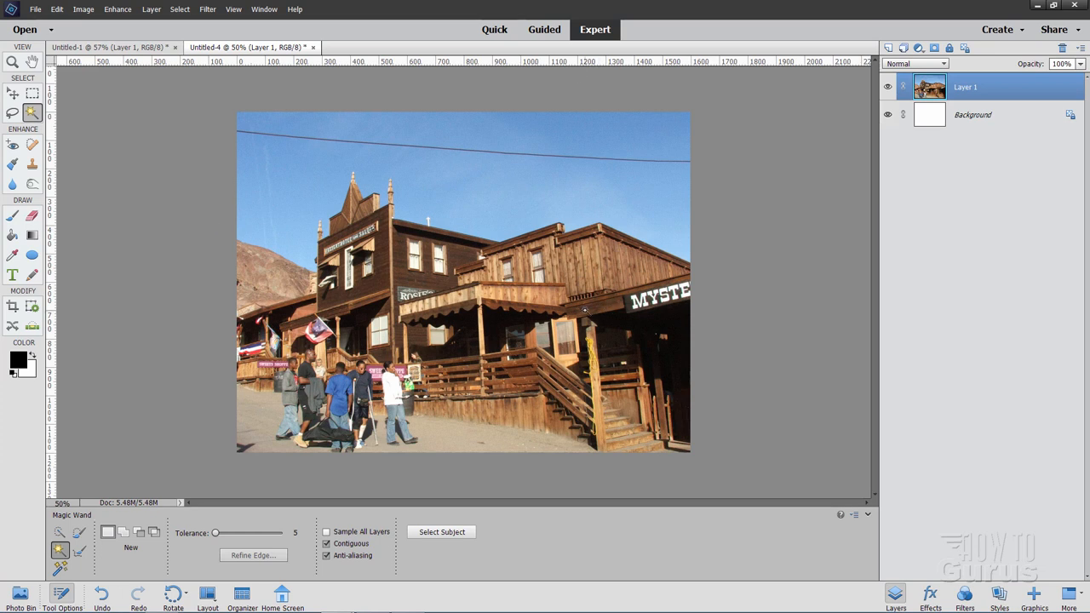
mouse_move(747, 356)
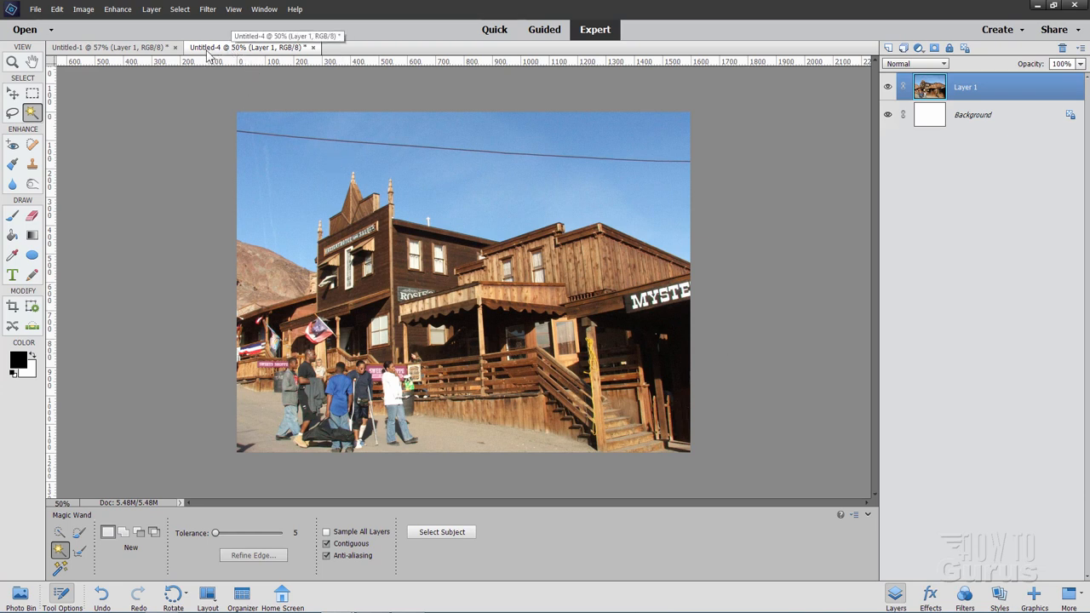
mouse_move(208, 218)
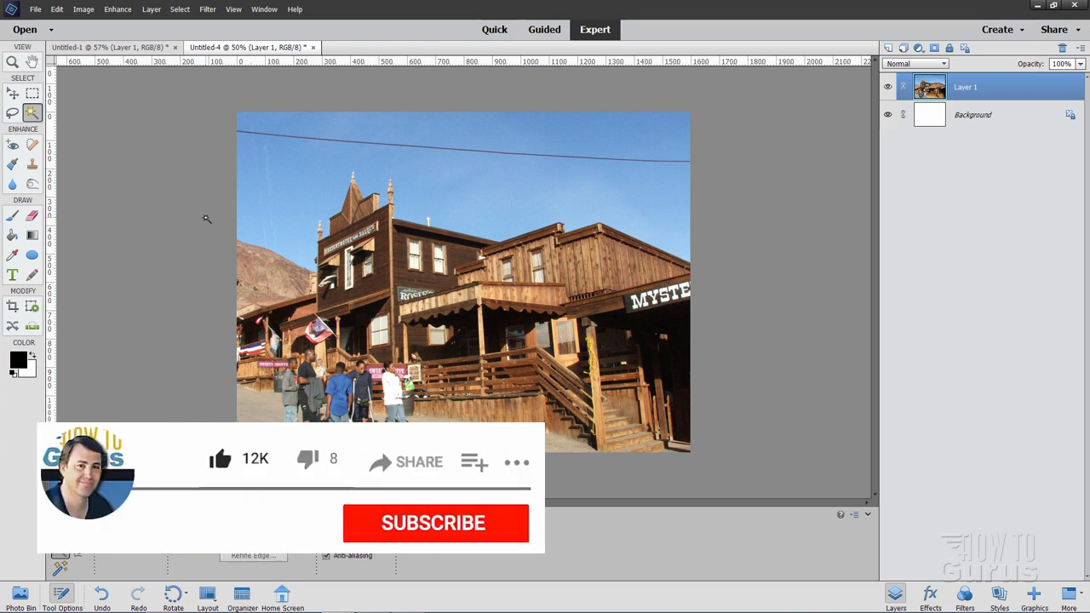
left_click(433, 523)
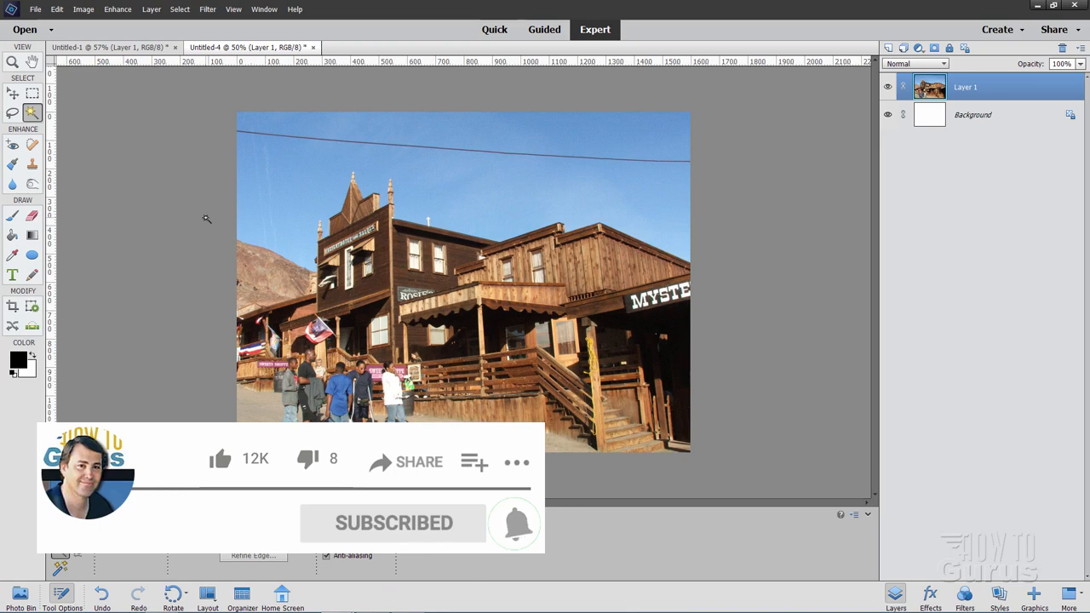